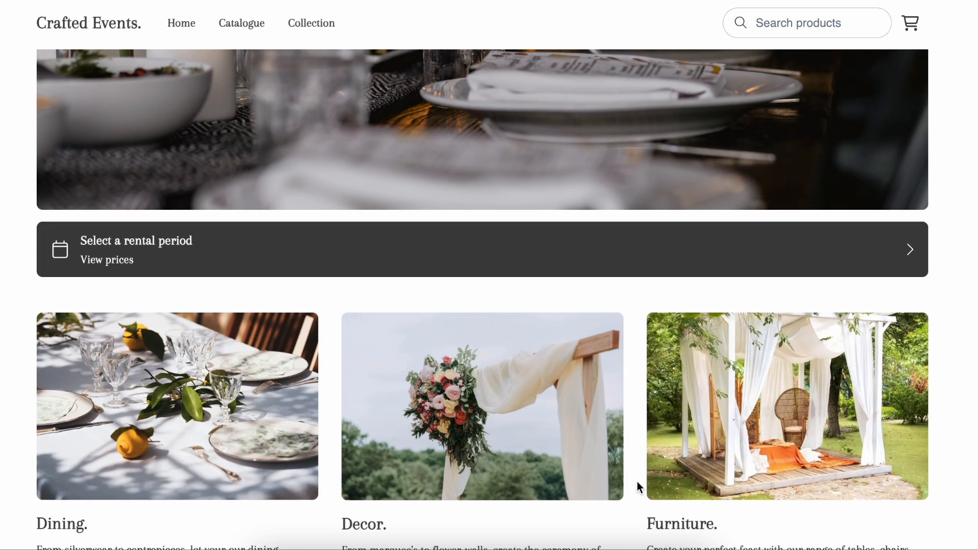
View the storefront's collection menu and the page listing all collections.
scroll(down, 3)
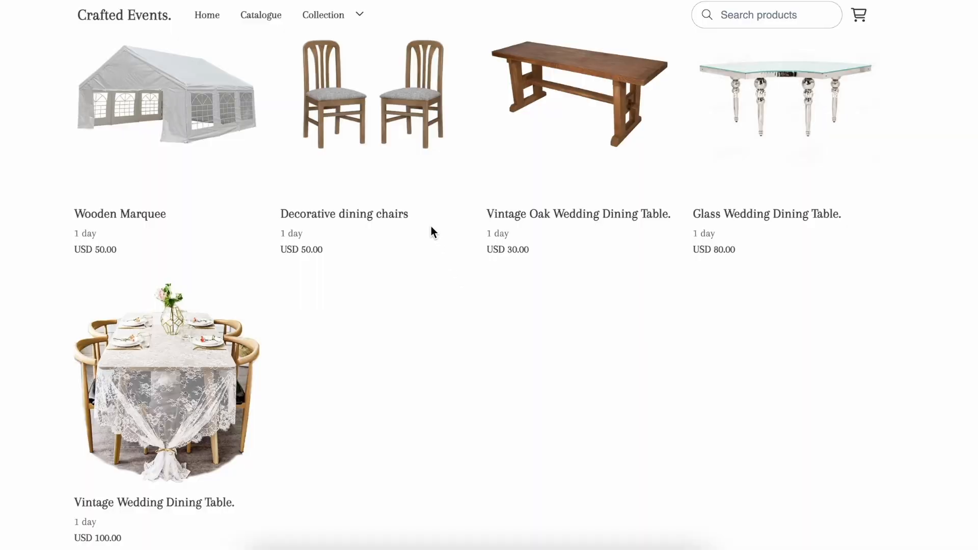
click(323, 14)
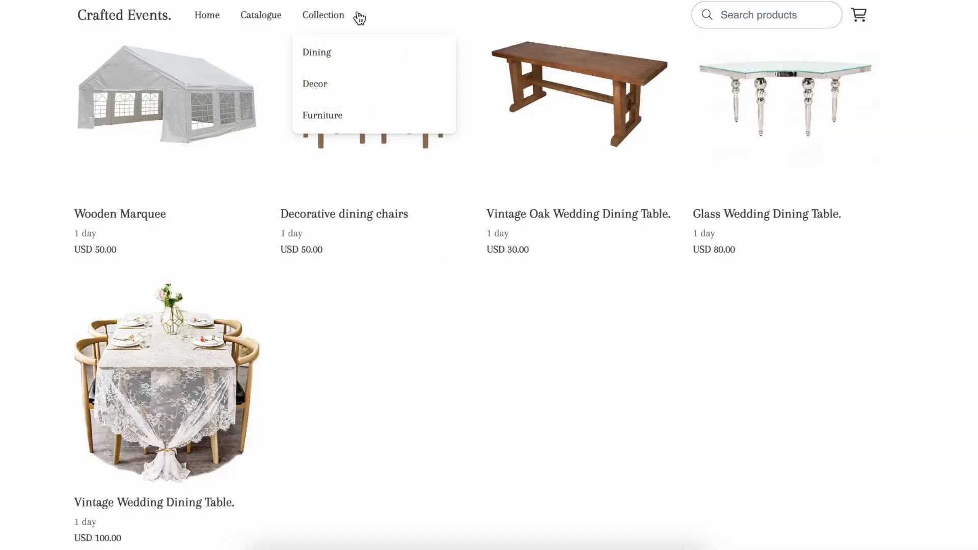
mouse_move(327, 83)
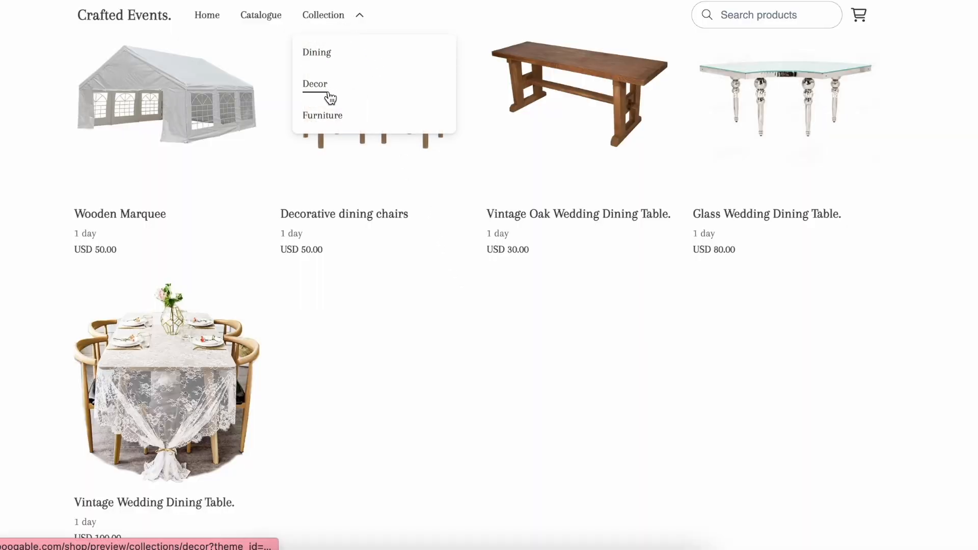
mouse_move(322, 115)
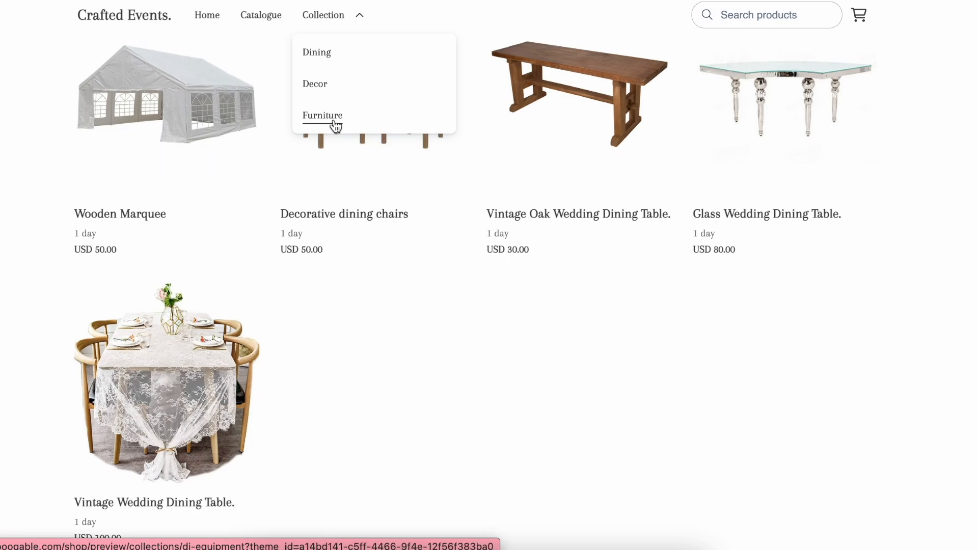
click(322, 115)
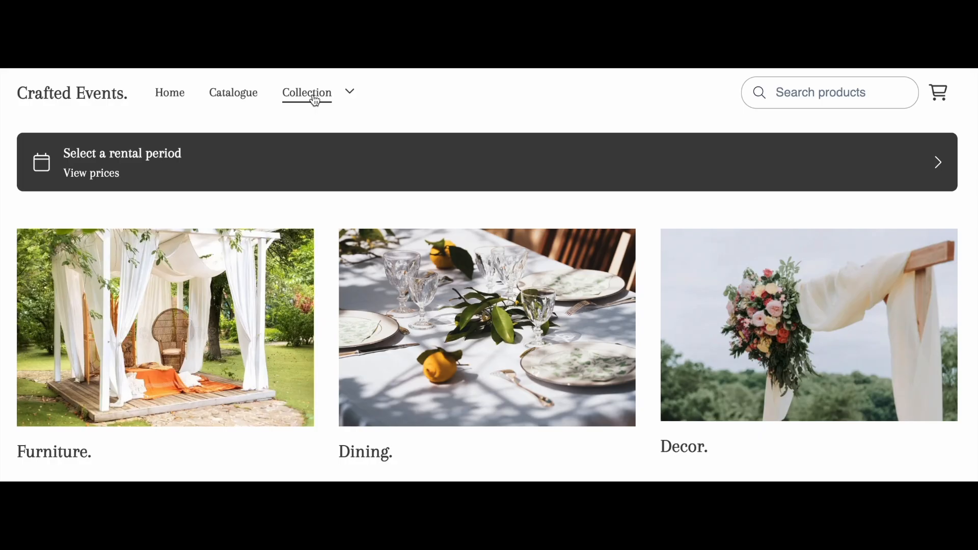
mouse_move(341, 364)
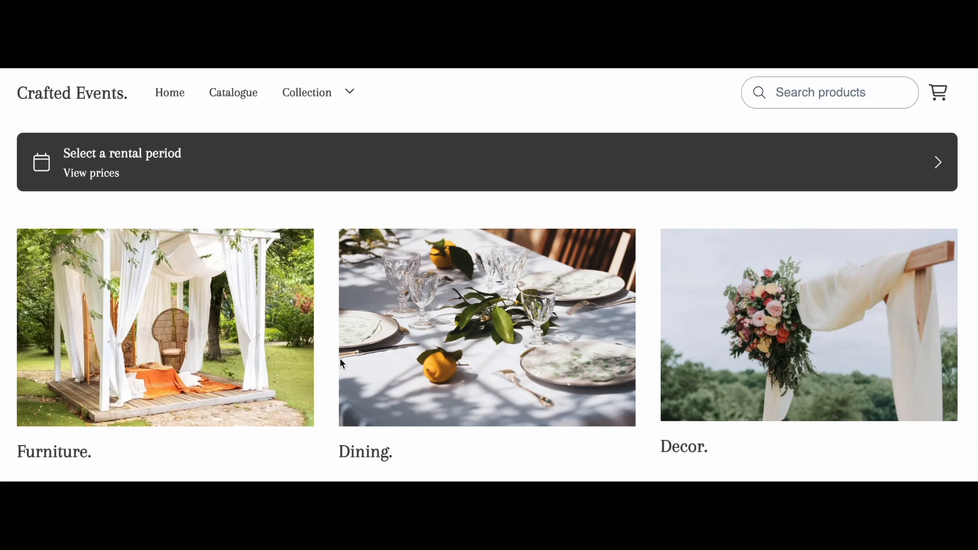
mouse_move(368, 367)
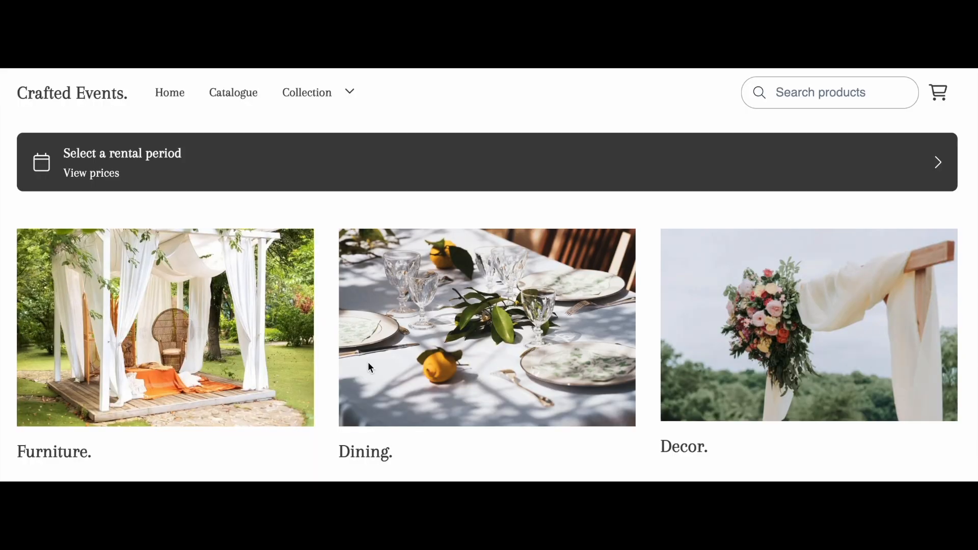
mouse_move(689, 367)
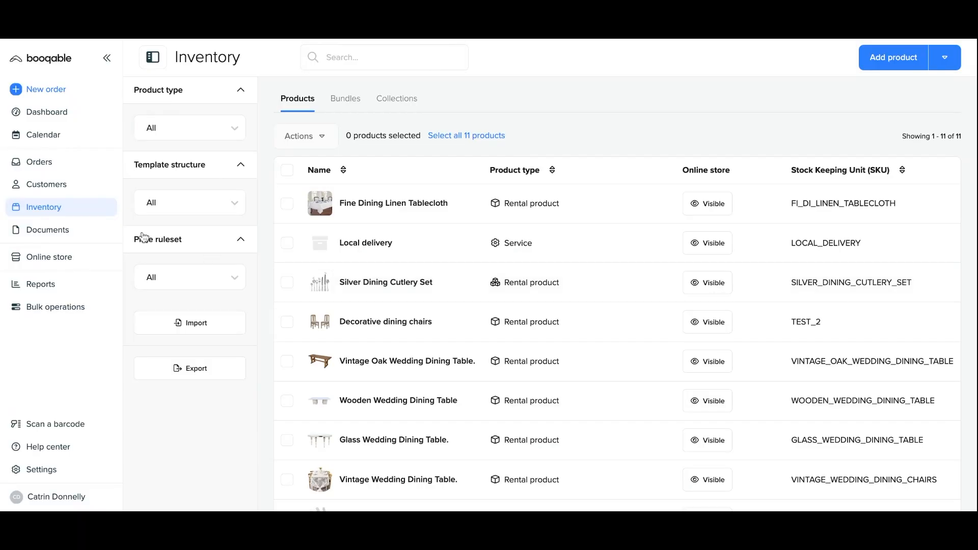
mouse_move(767, 170)
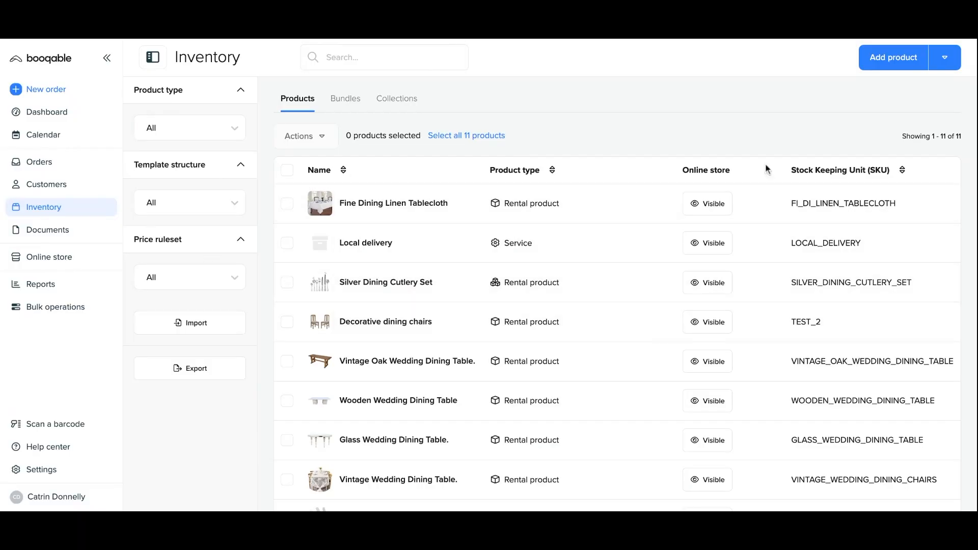
mouse_move(925, 306)
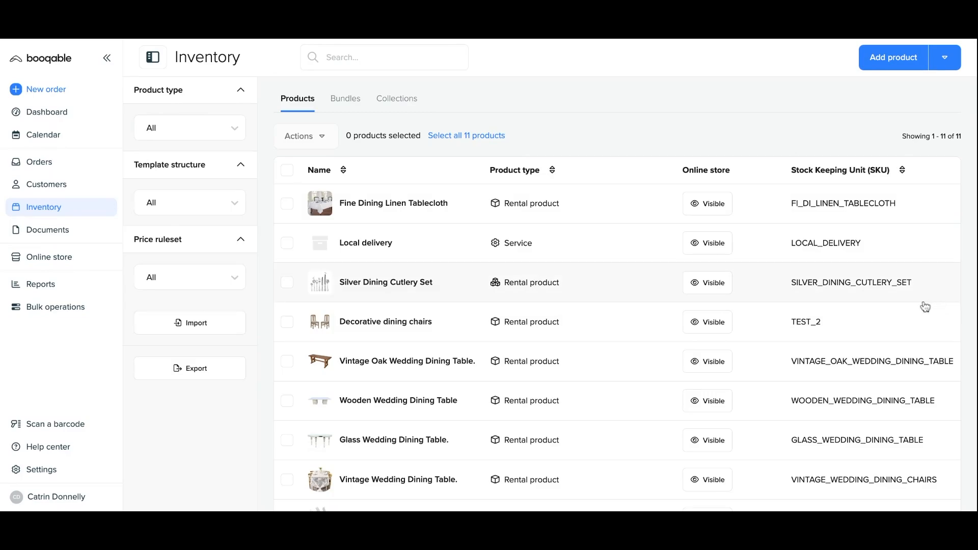
Scroll through the inventory's list of 11 rental products.
scroll(down, 3)
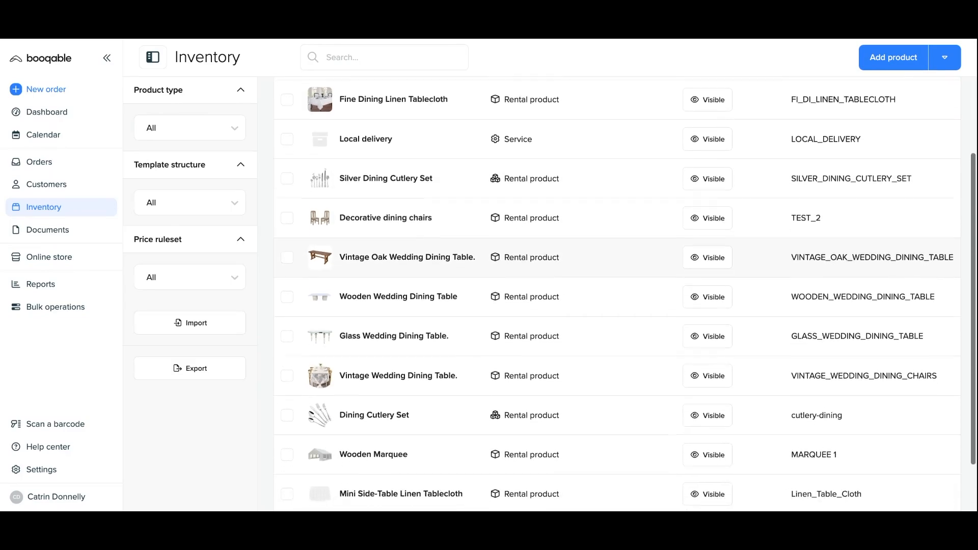
scroll(down, 3)
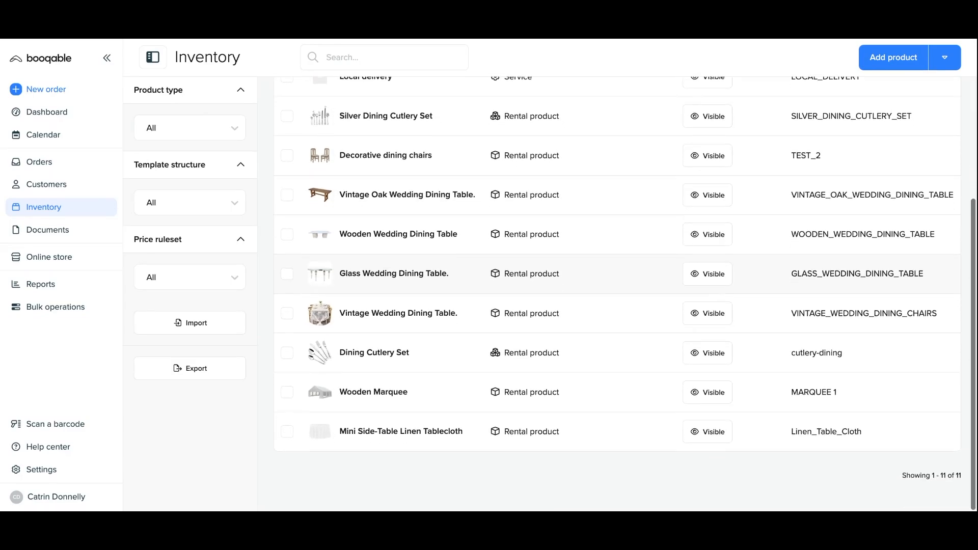
mouse_move(908, 390)
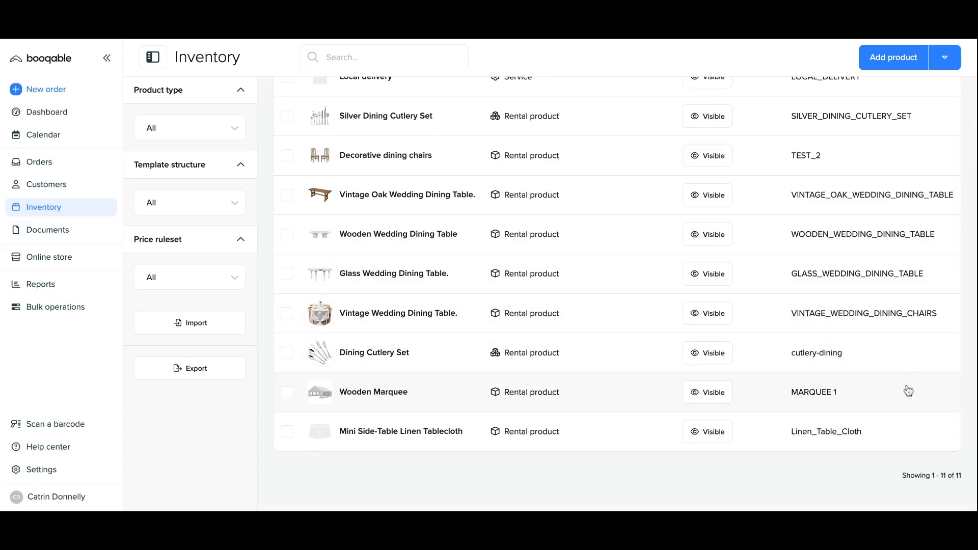
mouse_move(910, 422)
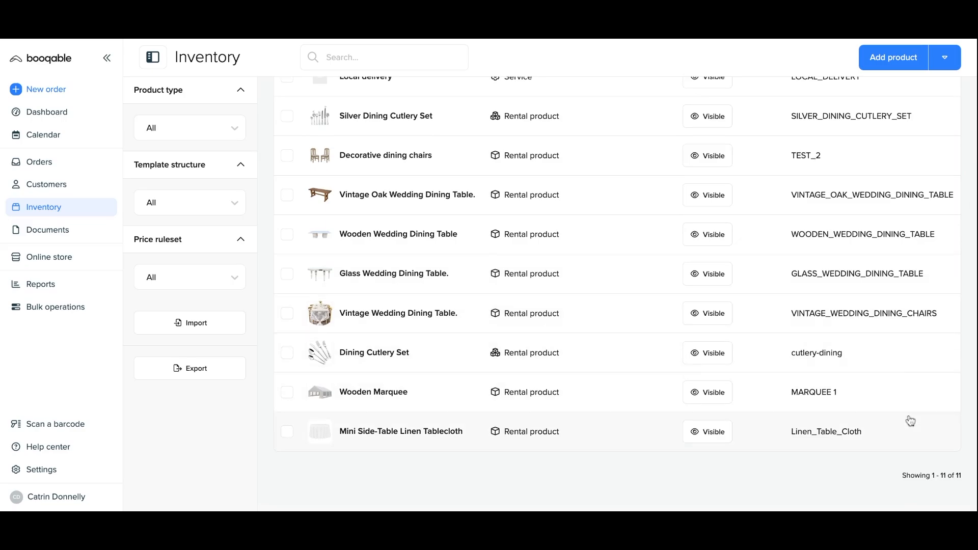
scroll(up, 3)
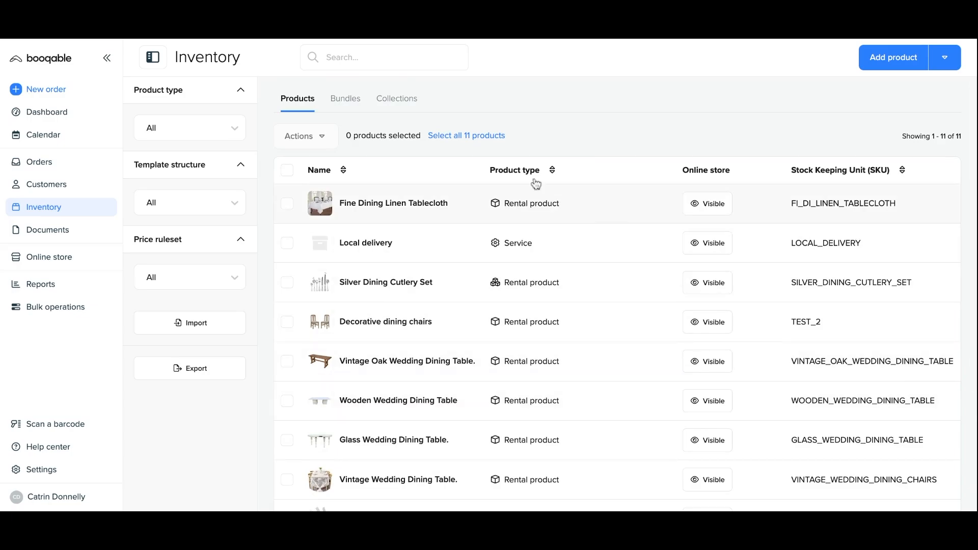
Create a new collection named Furniture from the Collections list.
click(396, 99)
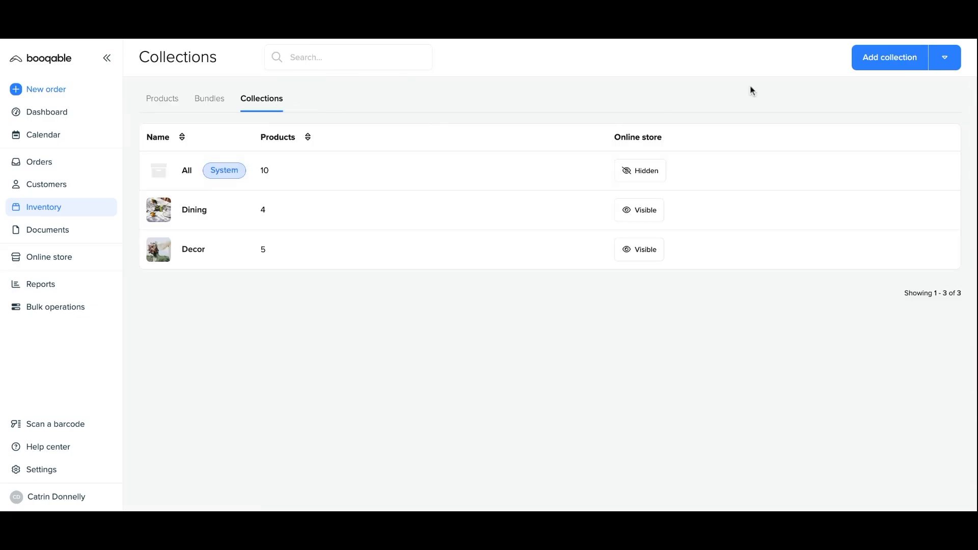
click(889, 57)
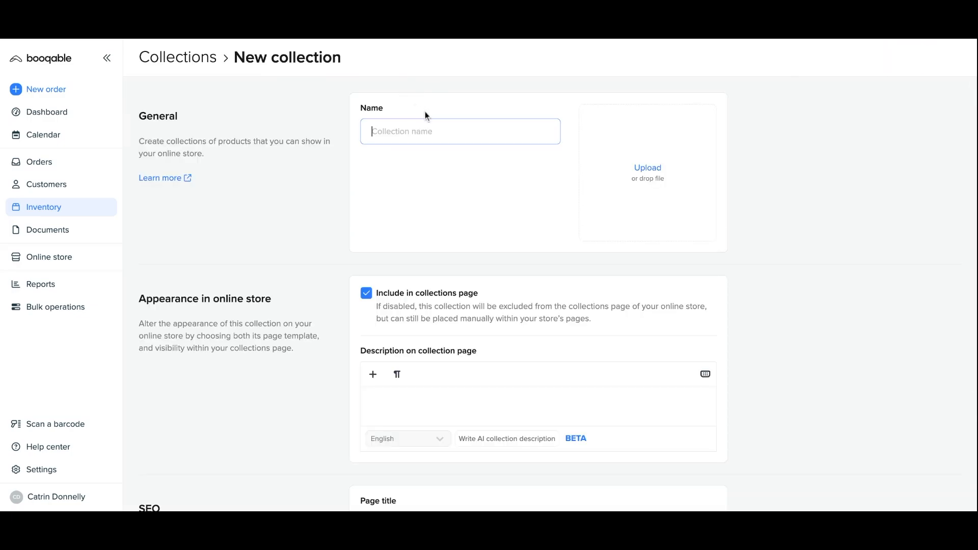
text(Furniture)
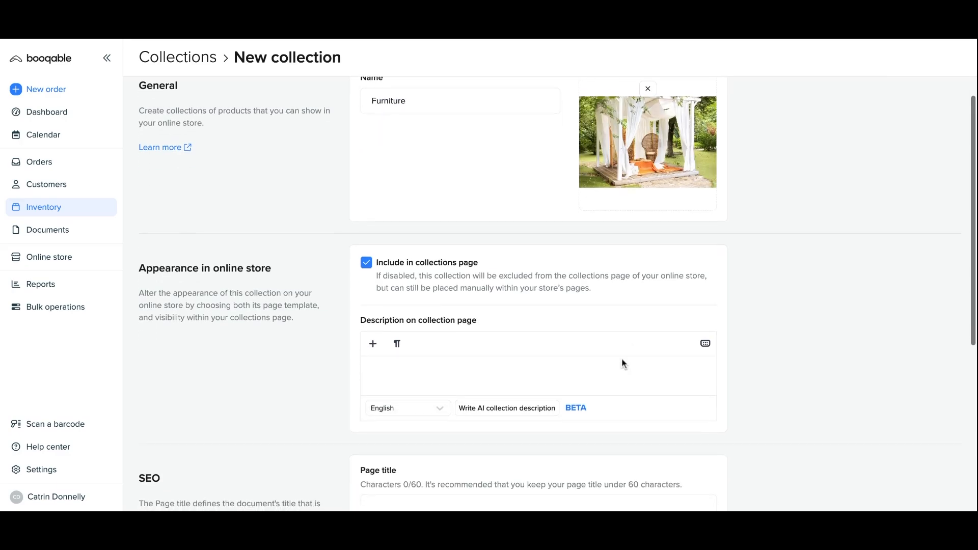
Generate an AI description for Furniture and trim it to the first paragraph.
scroll(down, 3)
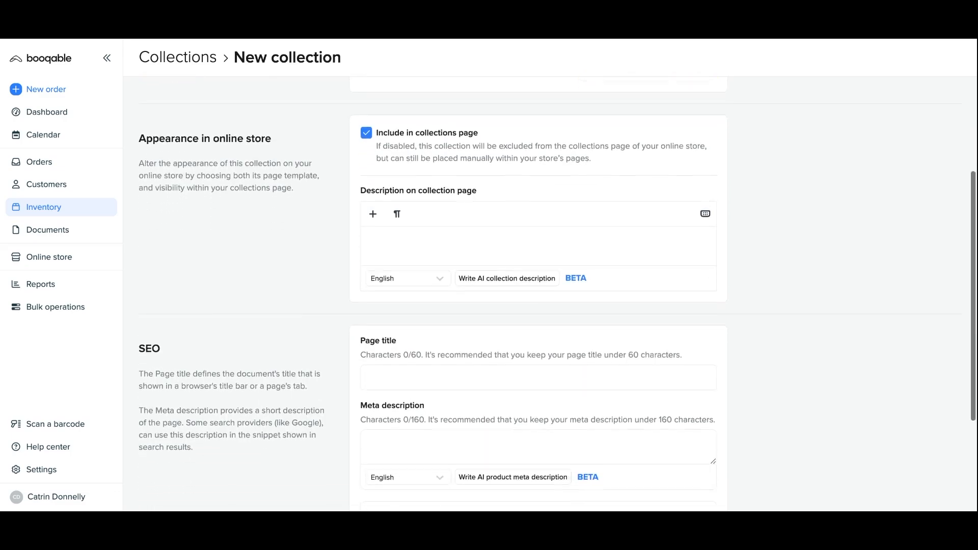
scroll(up, 3)
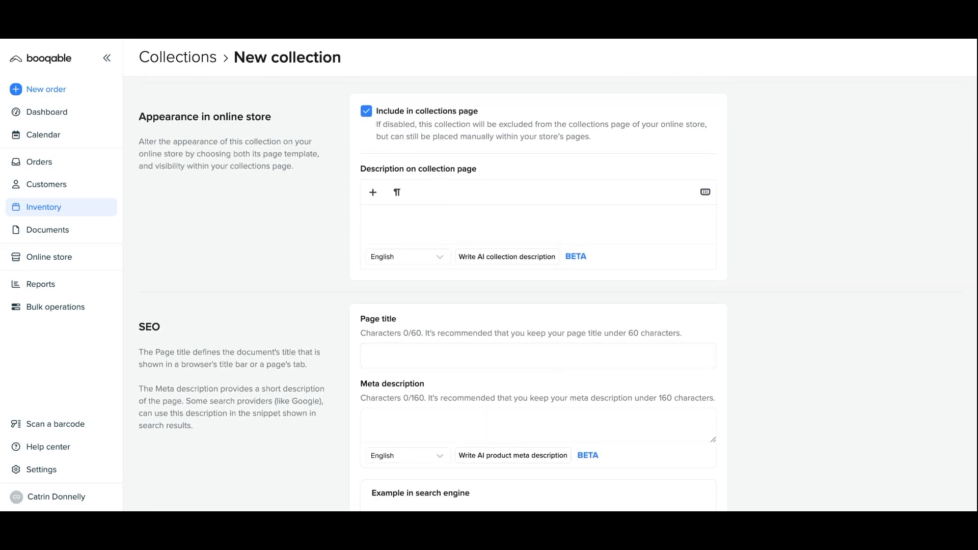
mouse_move(410, 193)
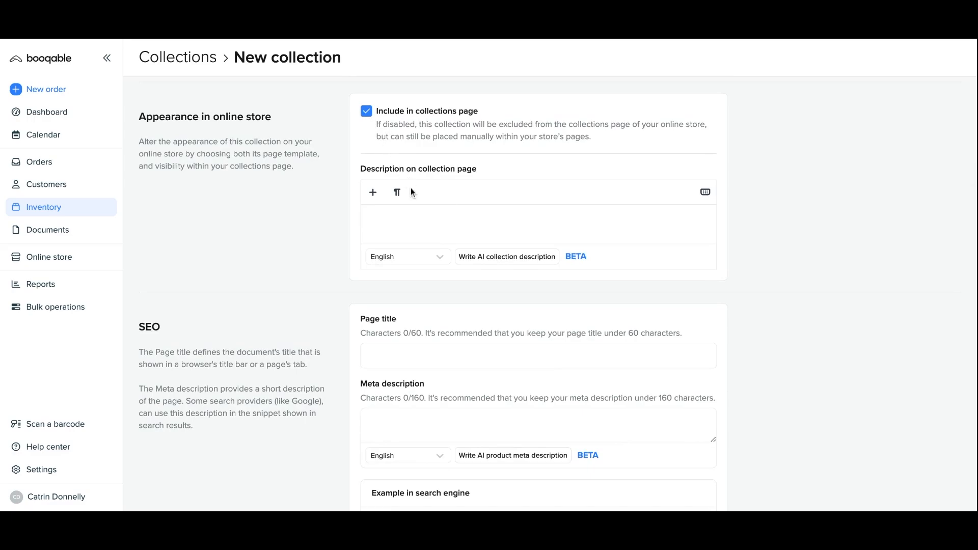
mouse_move(442, 220)
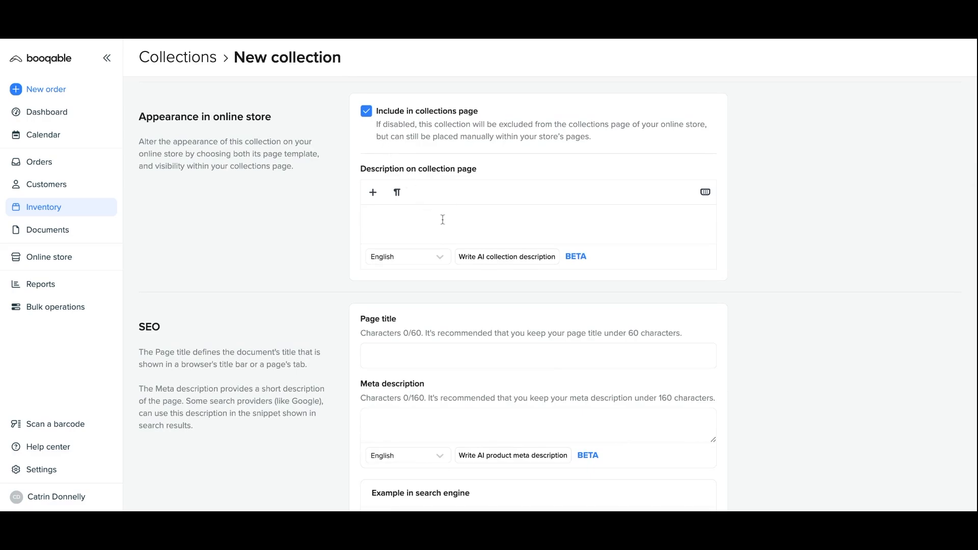
mouse_move(507, 256)
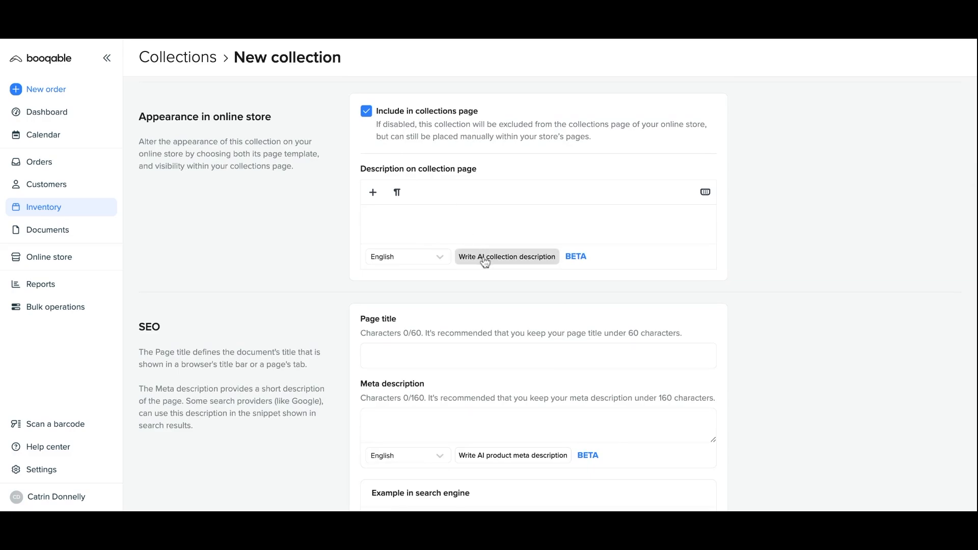
click(506, 256)
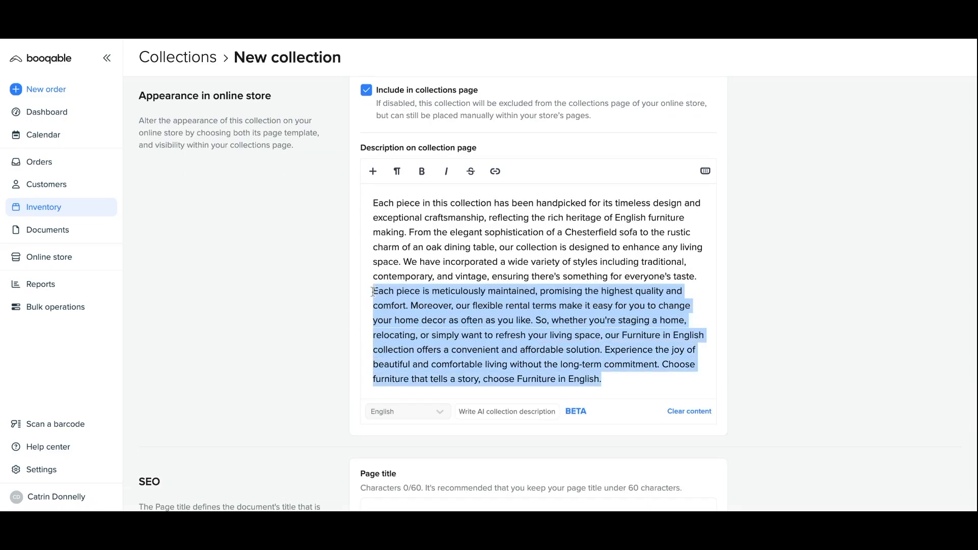
key(Delete)
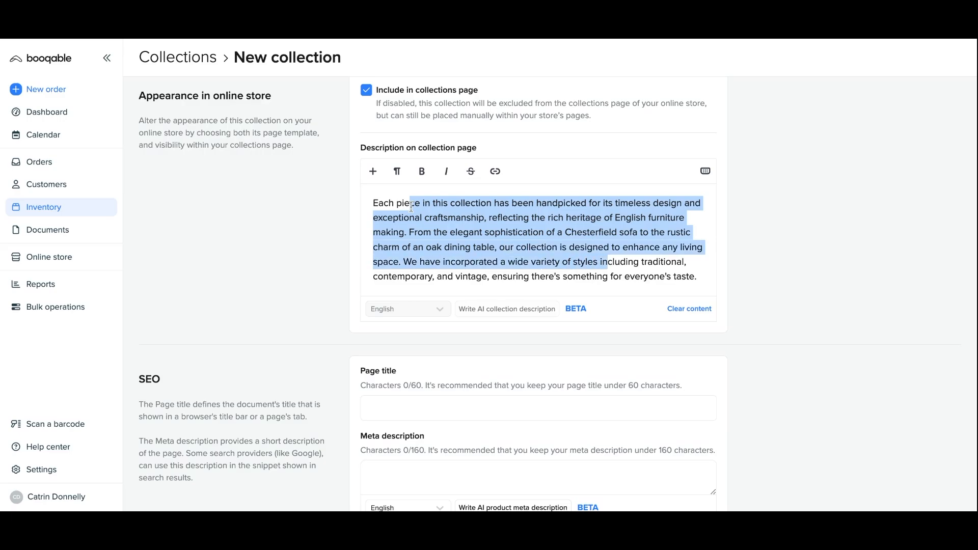
click(385, 217)
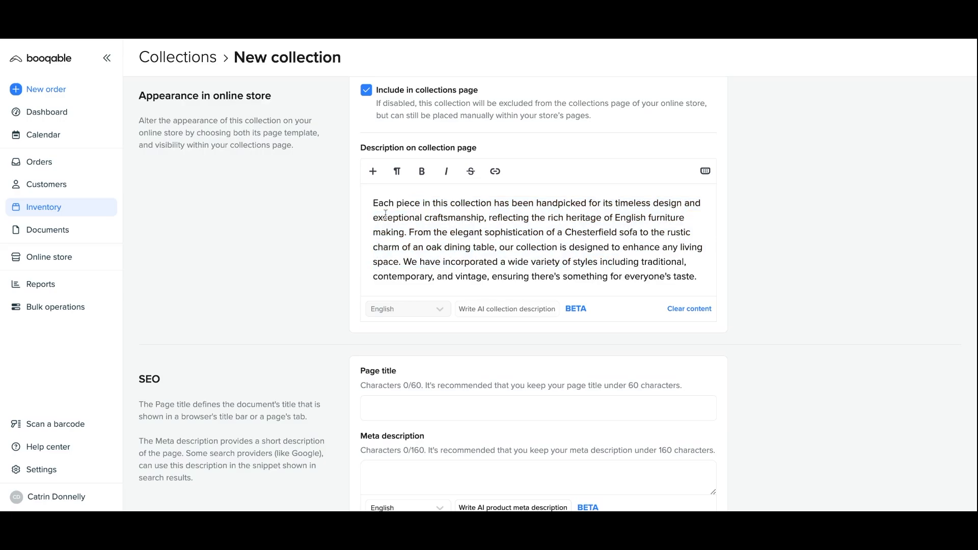
Set the SEO page title to 'Premium wedding furniture'.
scroll(down, 3)
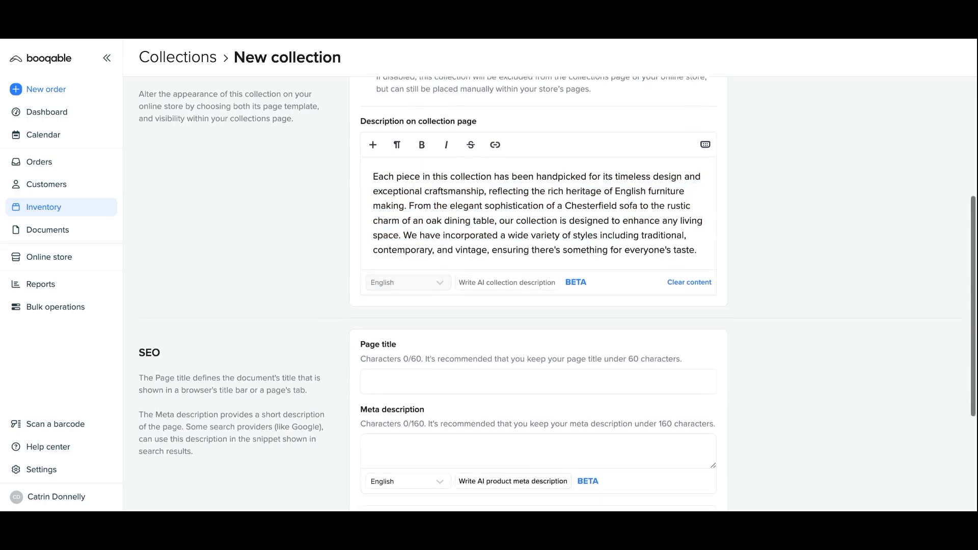
scroll(down, 3)
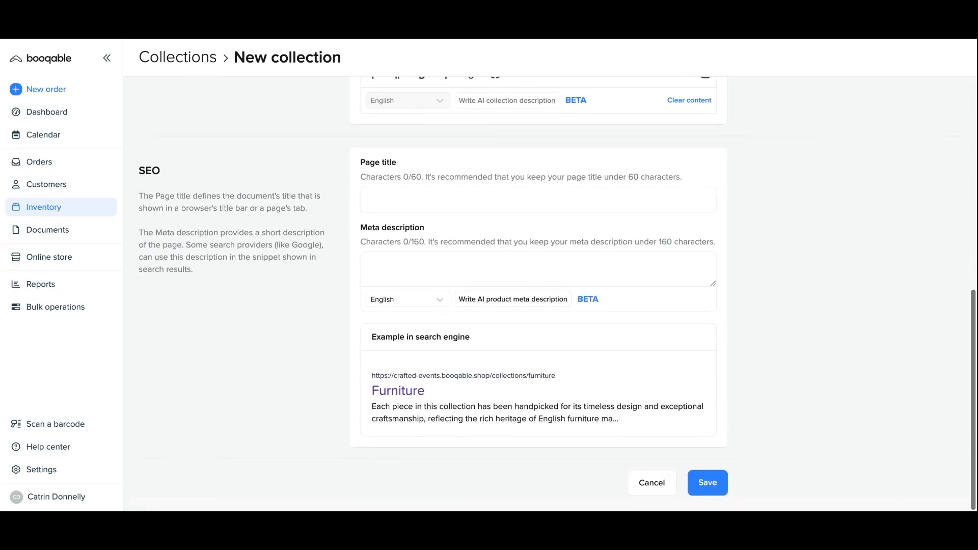
click(538, 200)
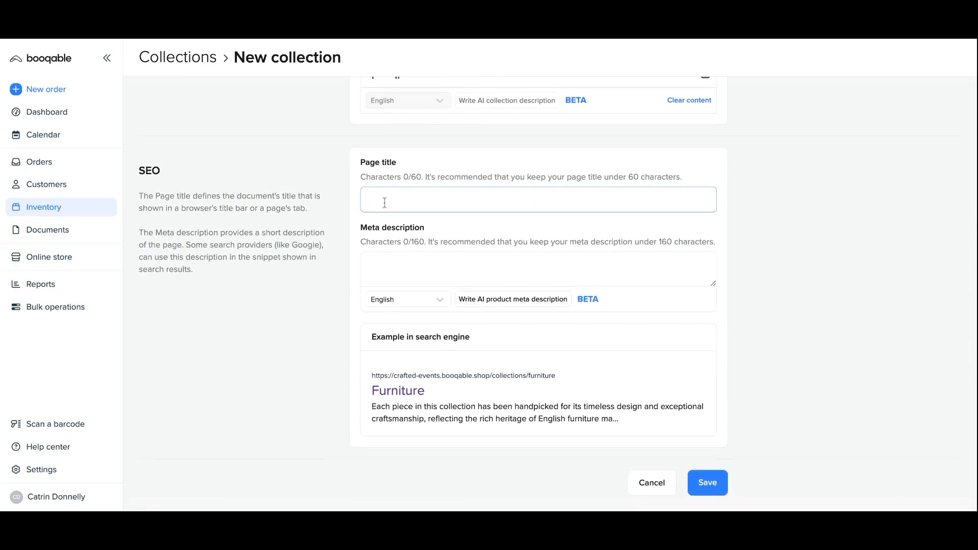
text(Premi)
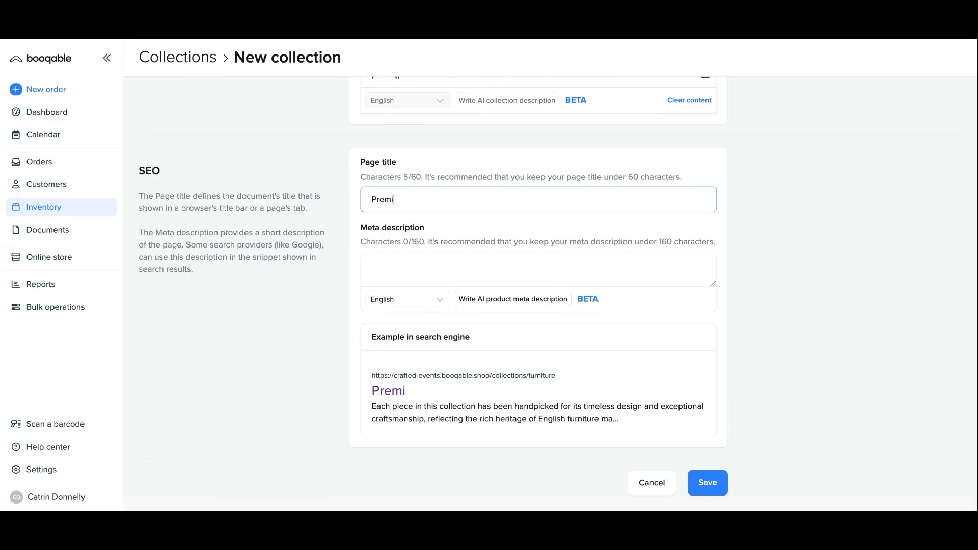
text(um wedd)
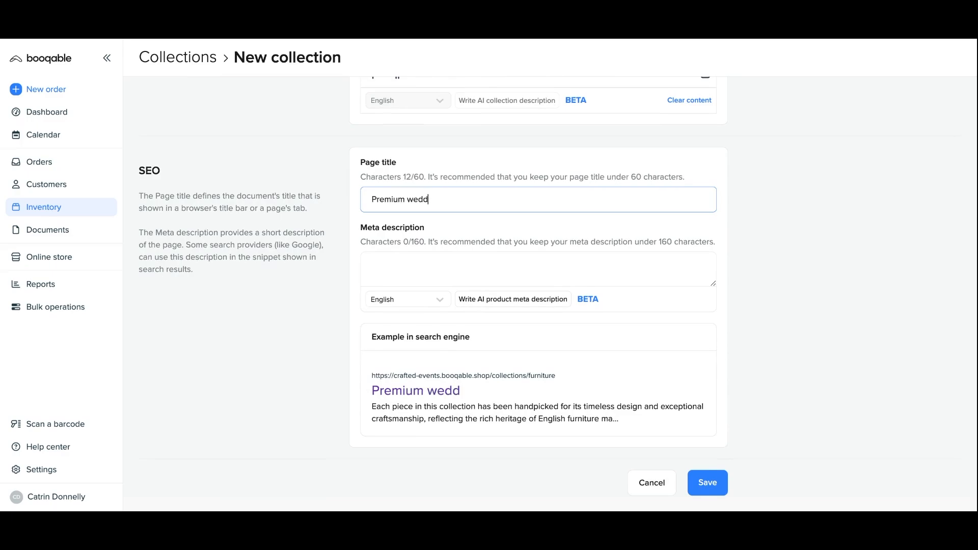
text(ing furn)
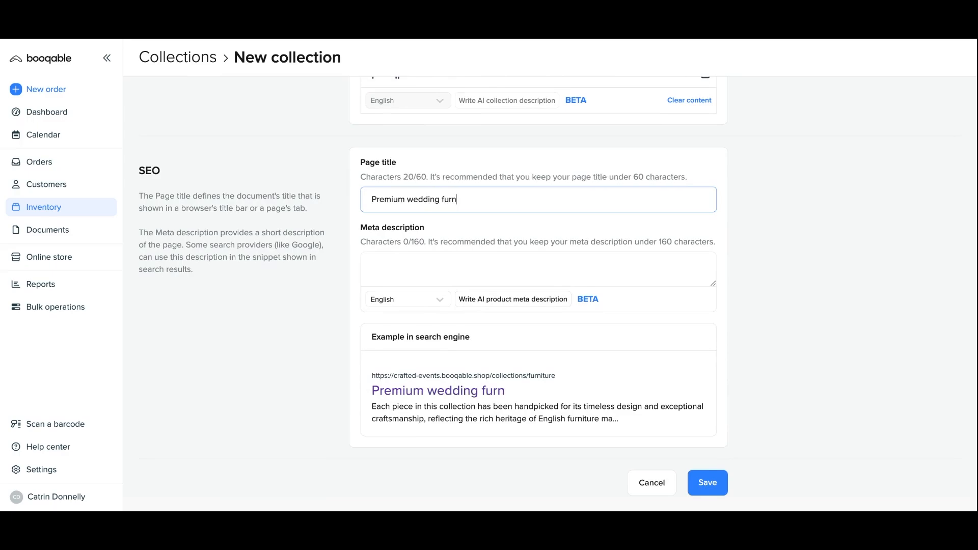
text(iture)
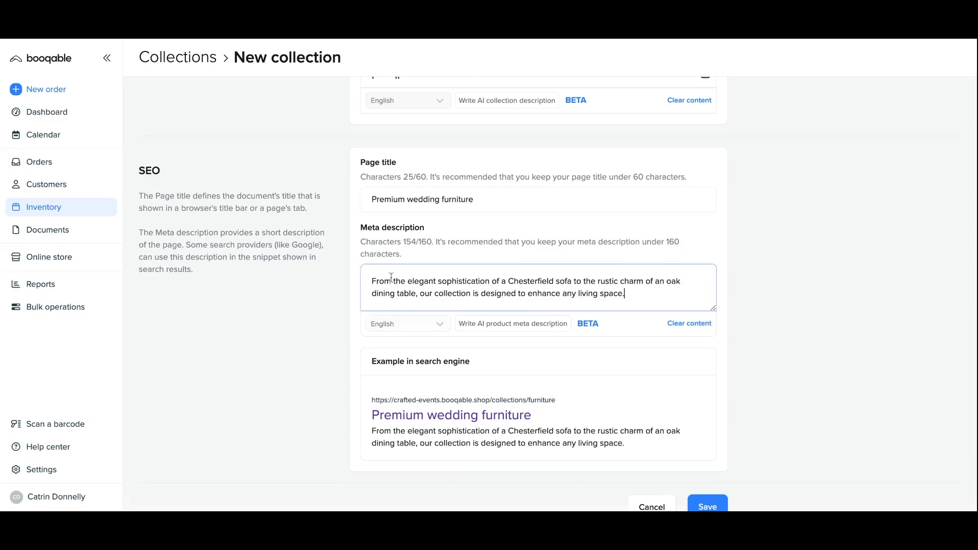
Save the Furniture collection with its meta description.
scroll(down, 3)
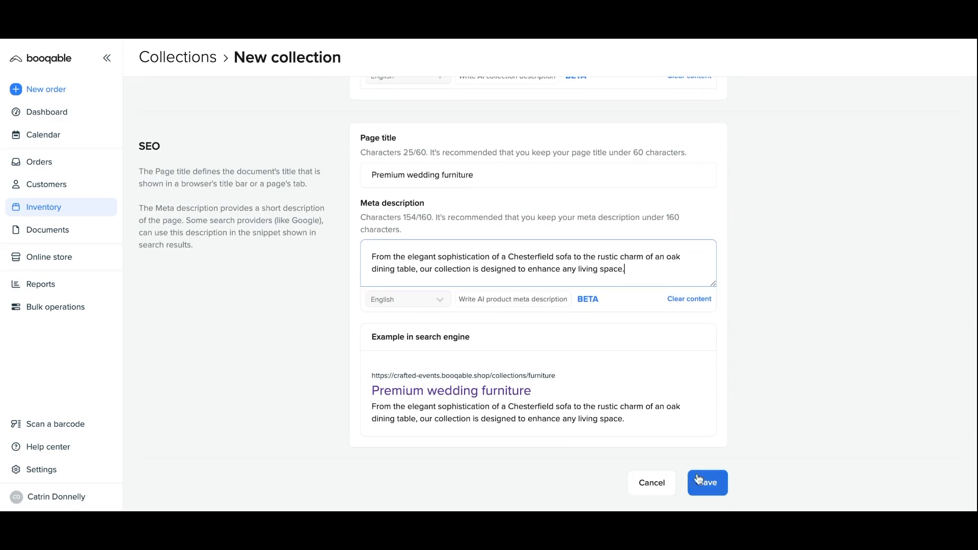
click(707, 482)
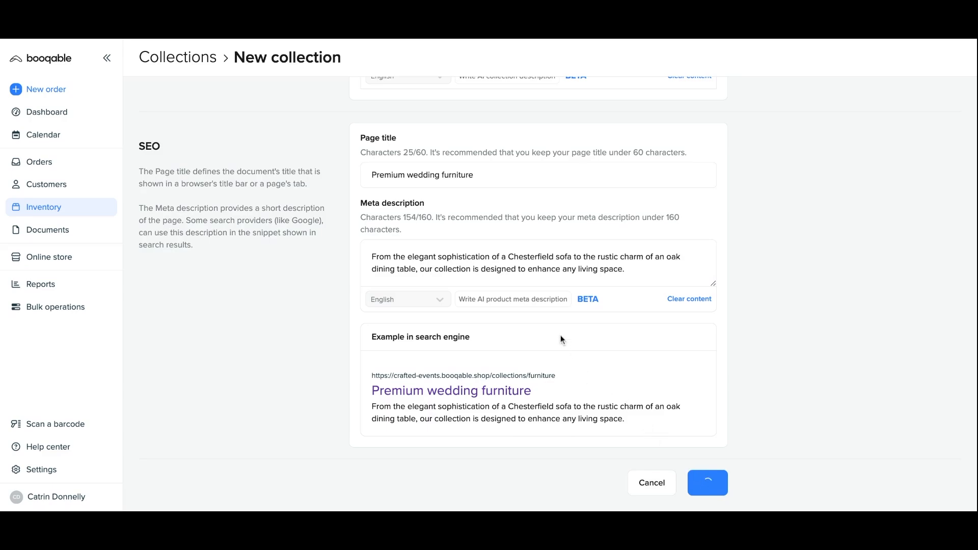
mouse_move(562, 341)
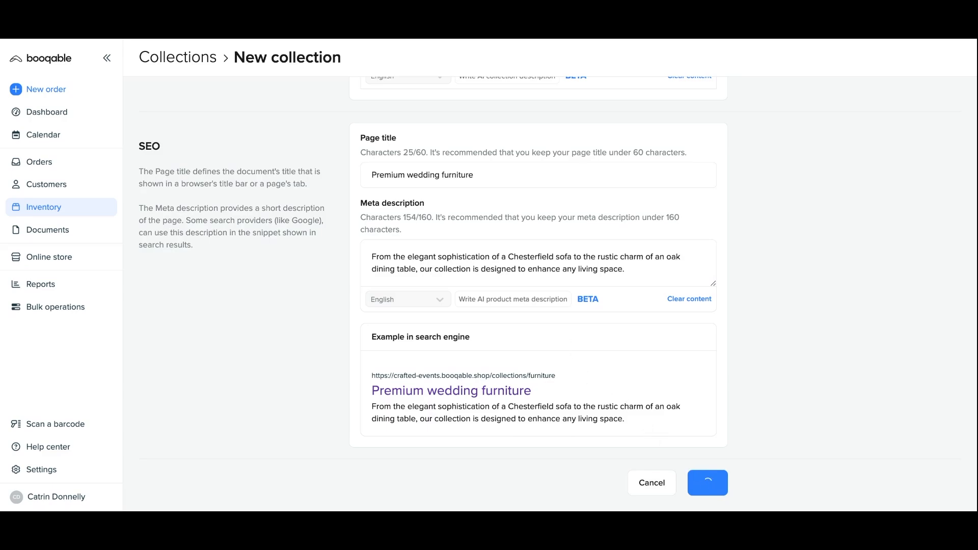
click(707, 483)
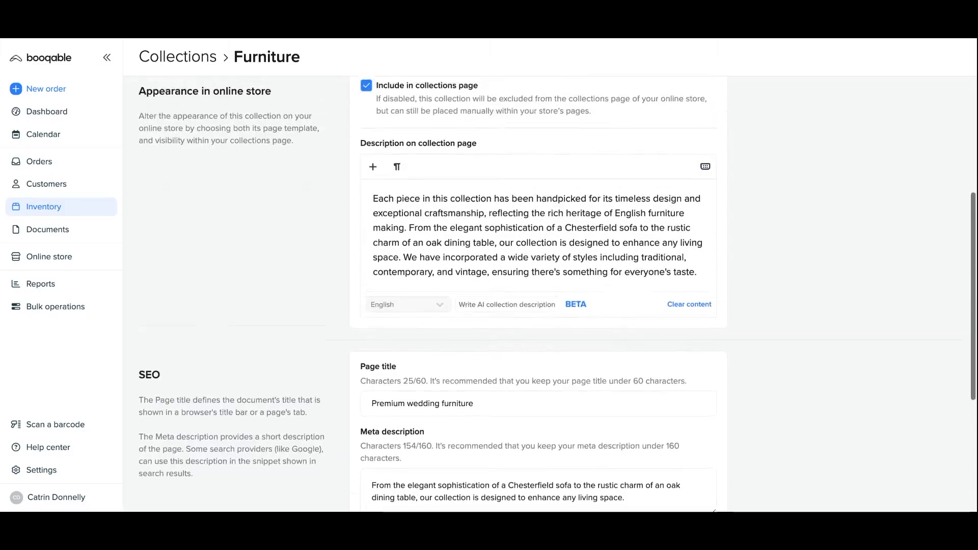
scroll(up, 3)
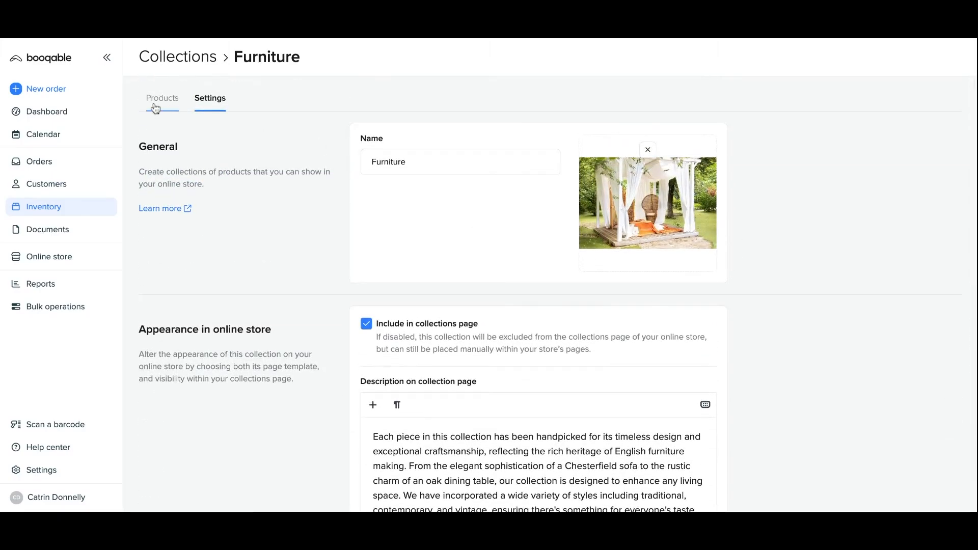
Add the dining chairs, Vintage Oak and Glass dining tables, and Wooden Marquee to Furniture.
click(162, 98)
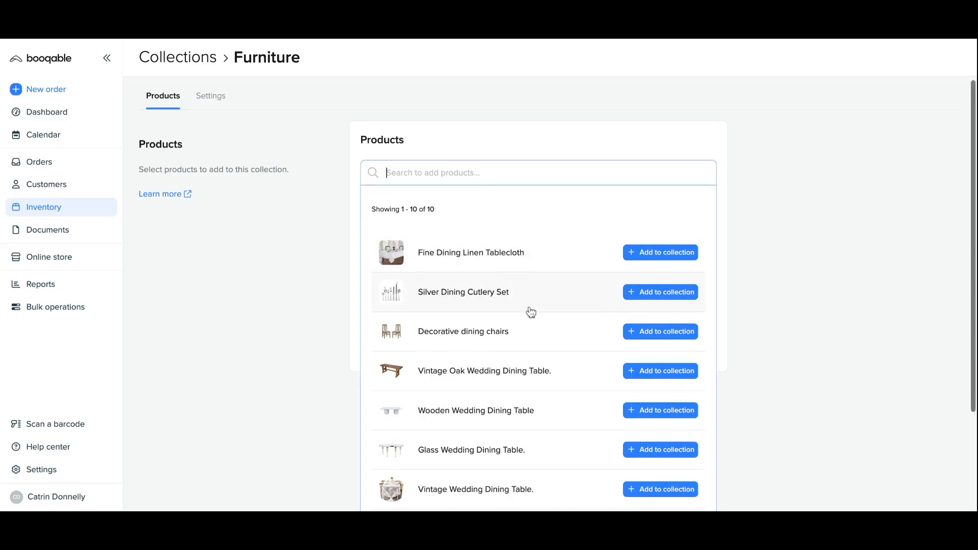
click(660, 331)
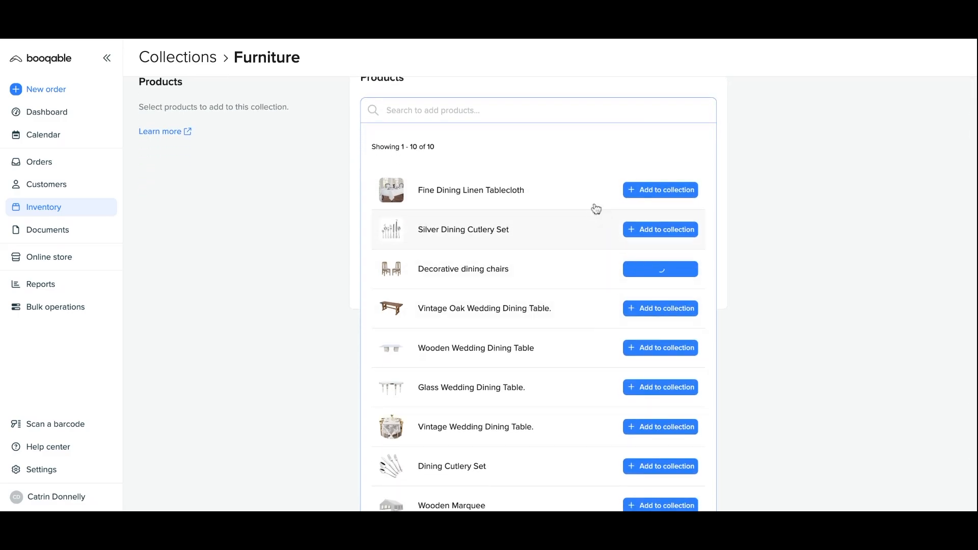
click(659, 269)
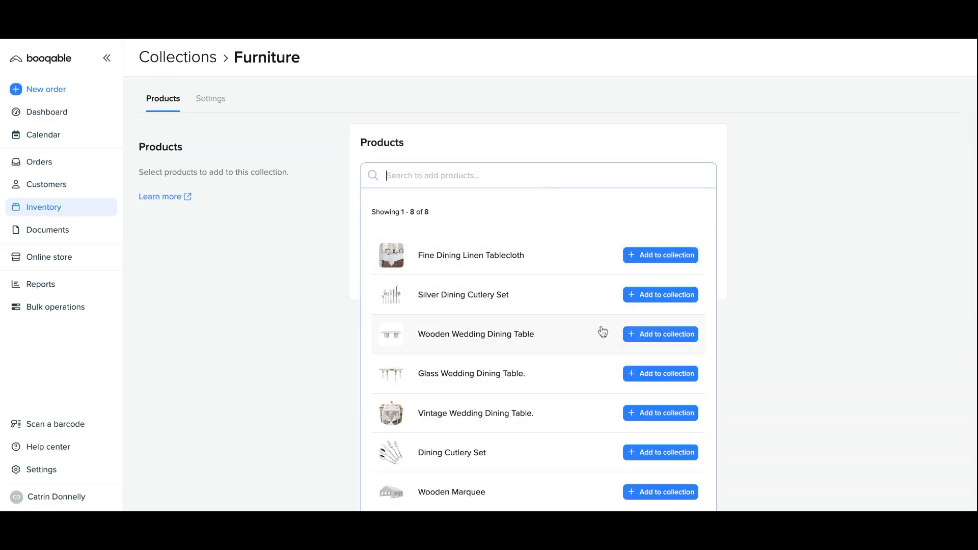
click(660, 372)
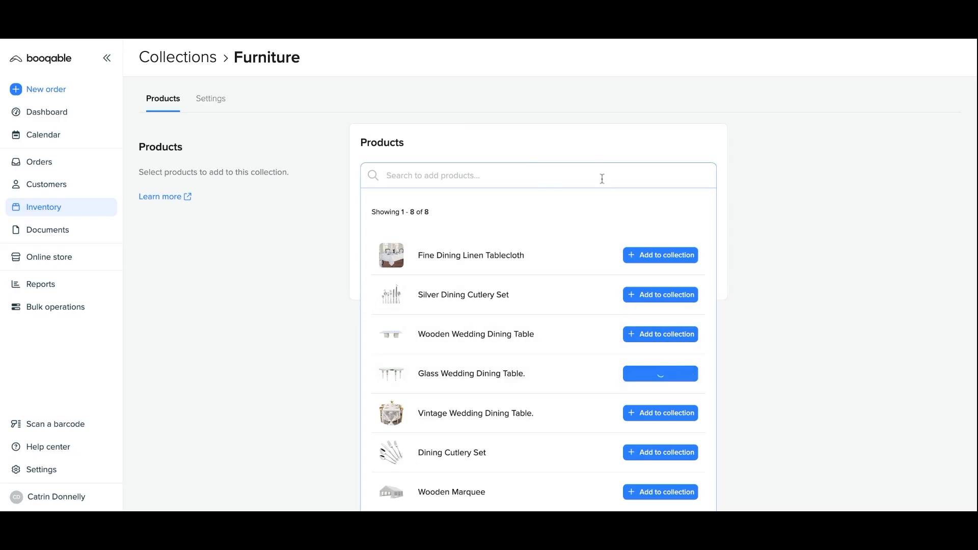
click(659, 373)
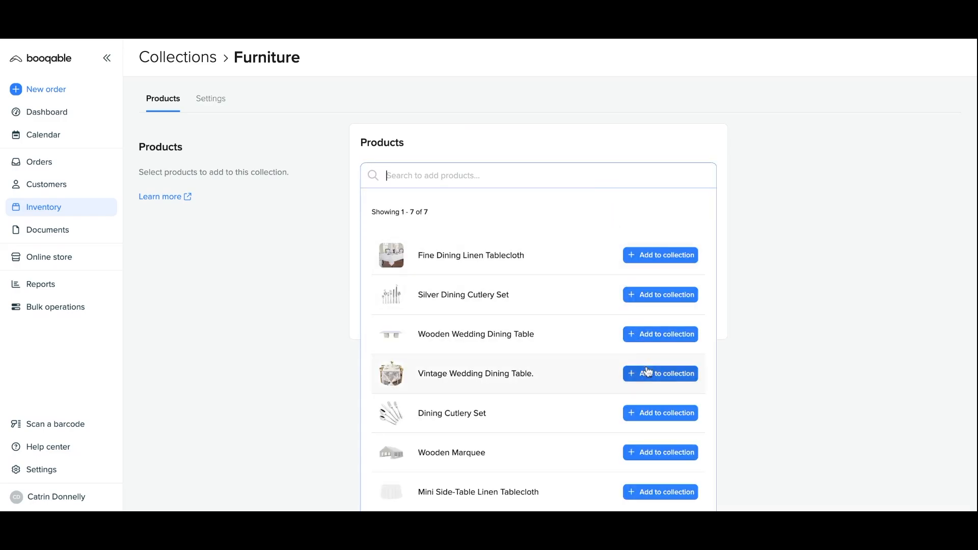
mouse_move(661, 452)
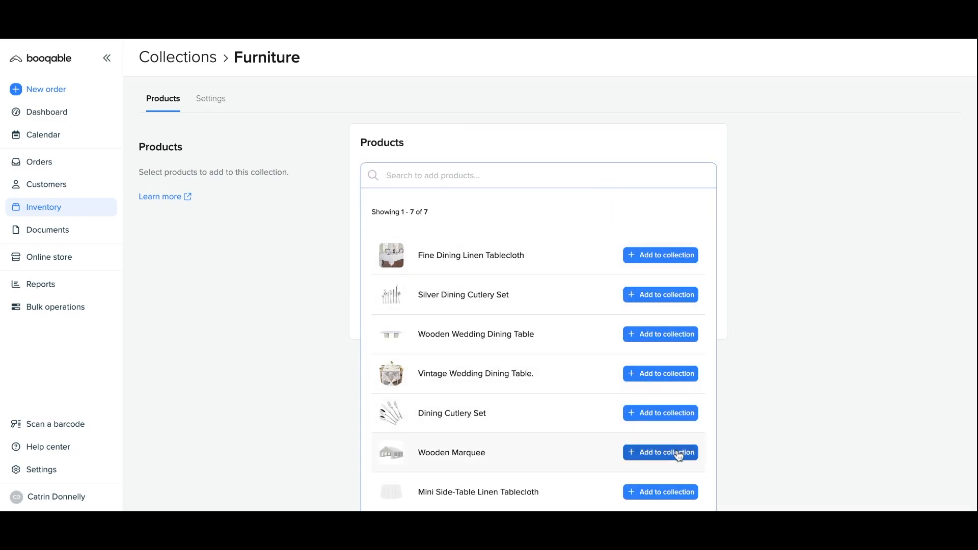
click(659, 453)
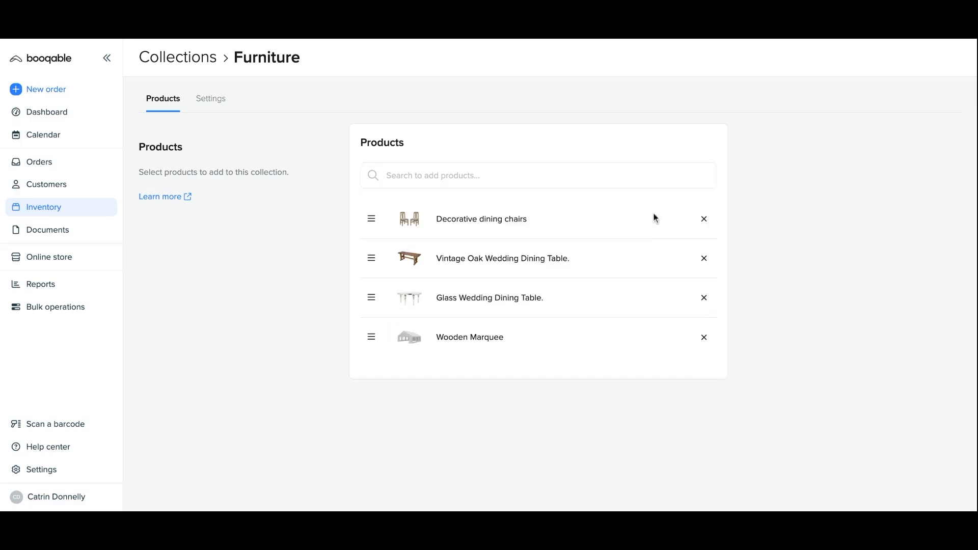
Search 'wooden' to add the Wooden Wedding Dining Table, then go to Online store.
click(538, 175)
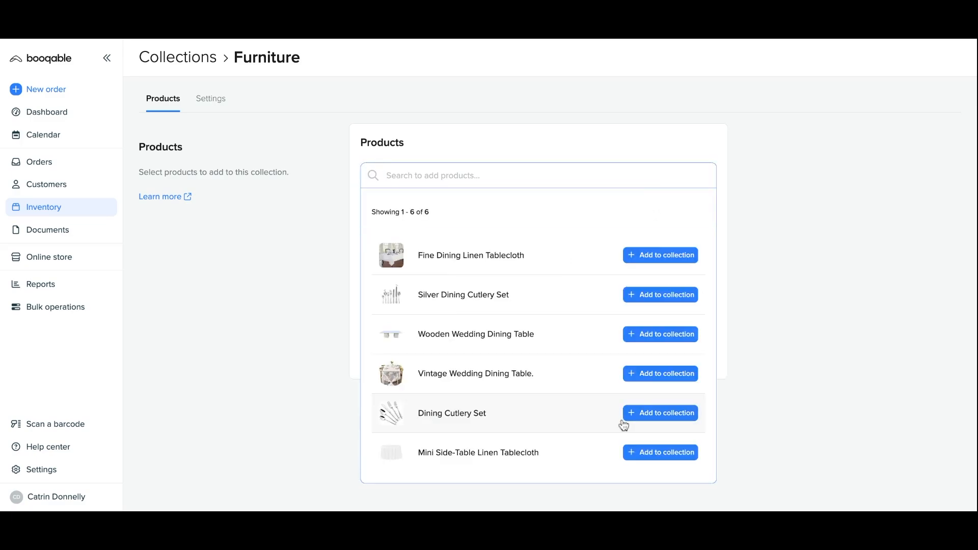
mouse_move(657, 400)
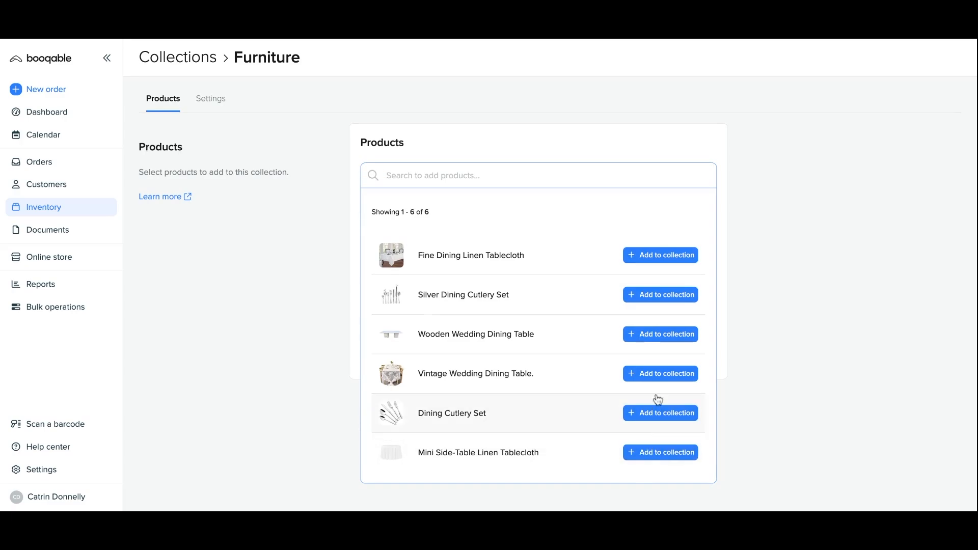
mouse_move(664, 328)
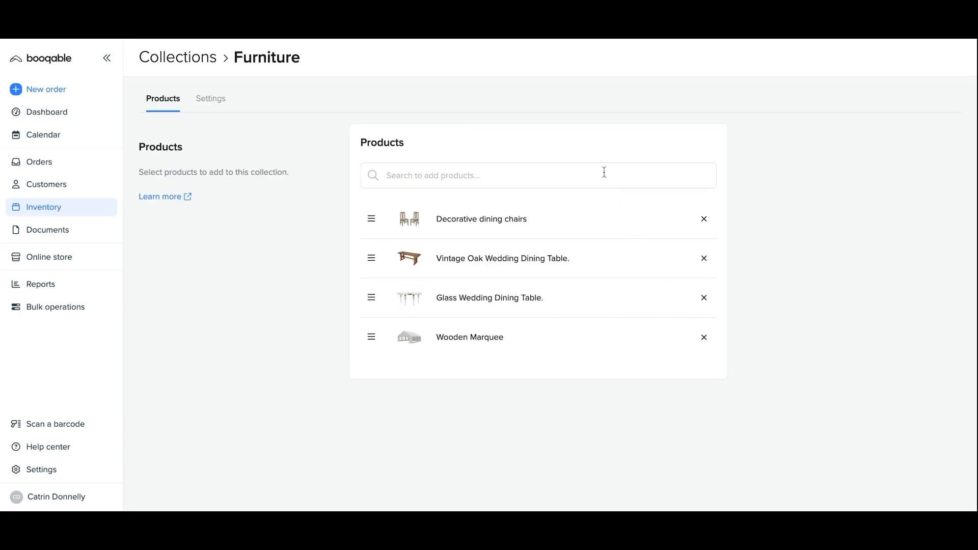
text(woode)
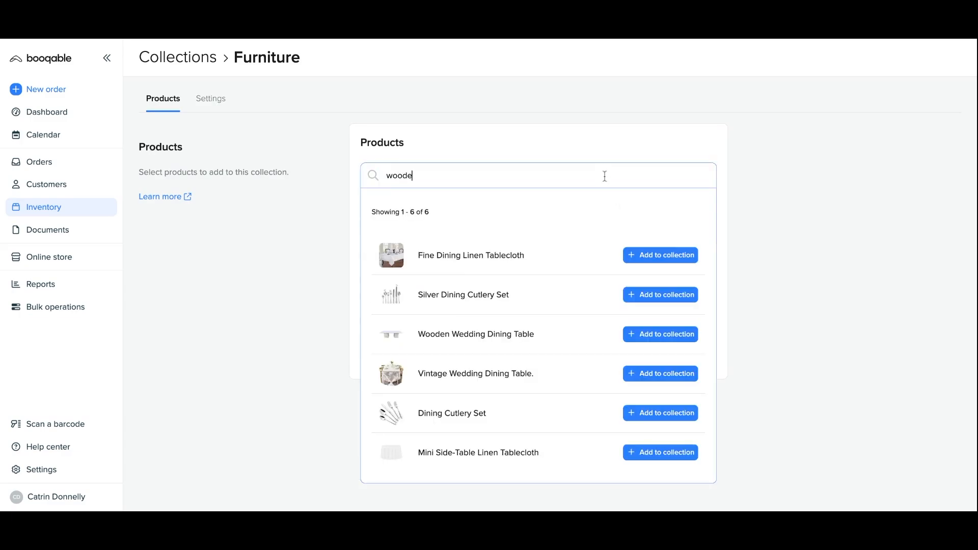
text(n)
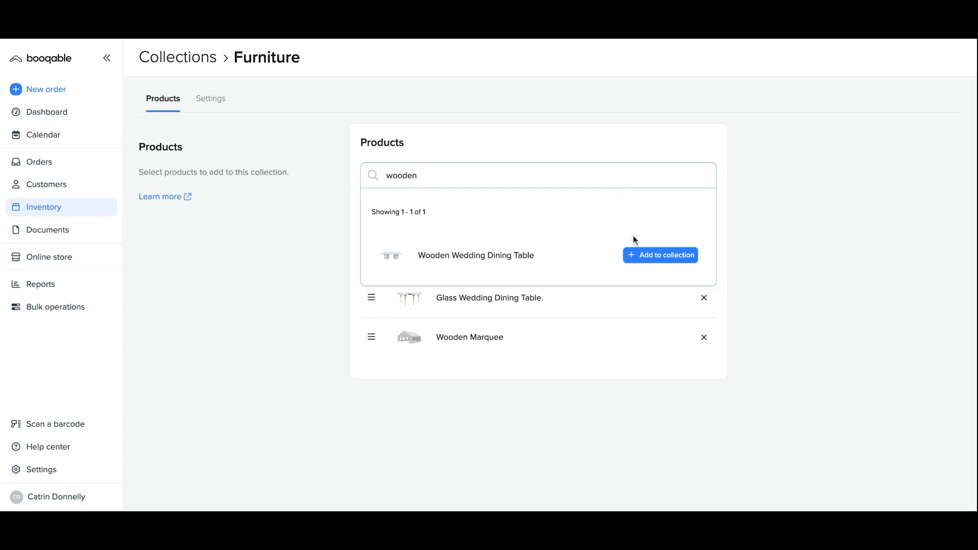
click(659, 255)
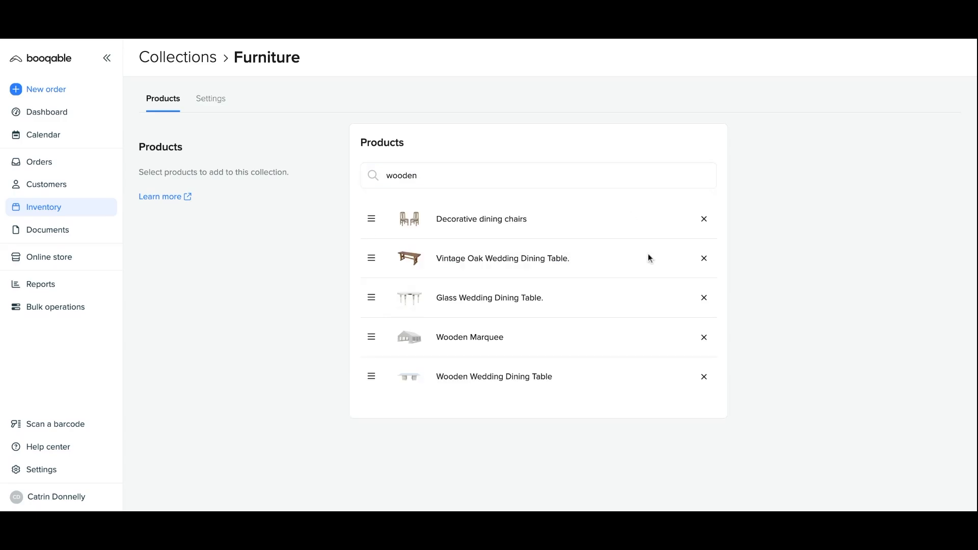
click(49, 258)
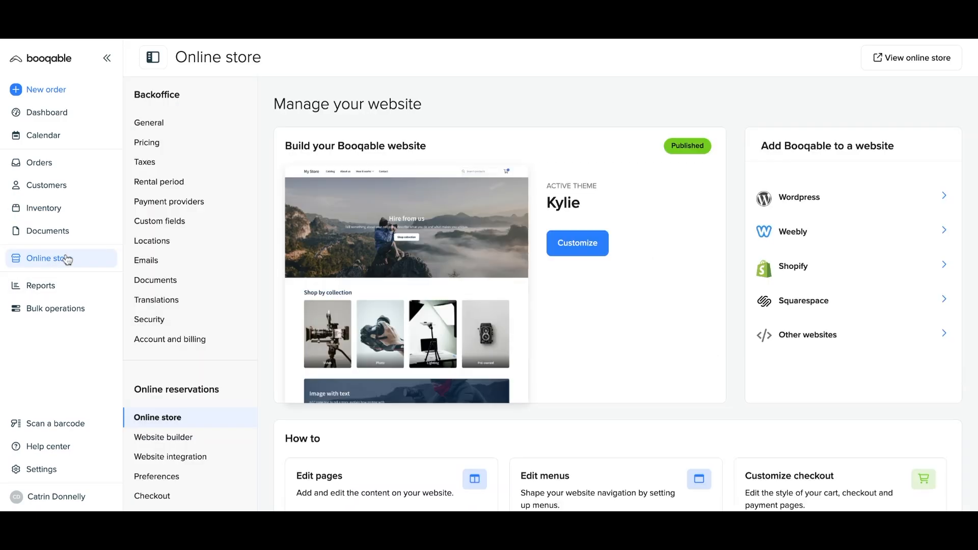
mouse_move(531, 265)
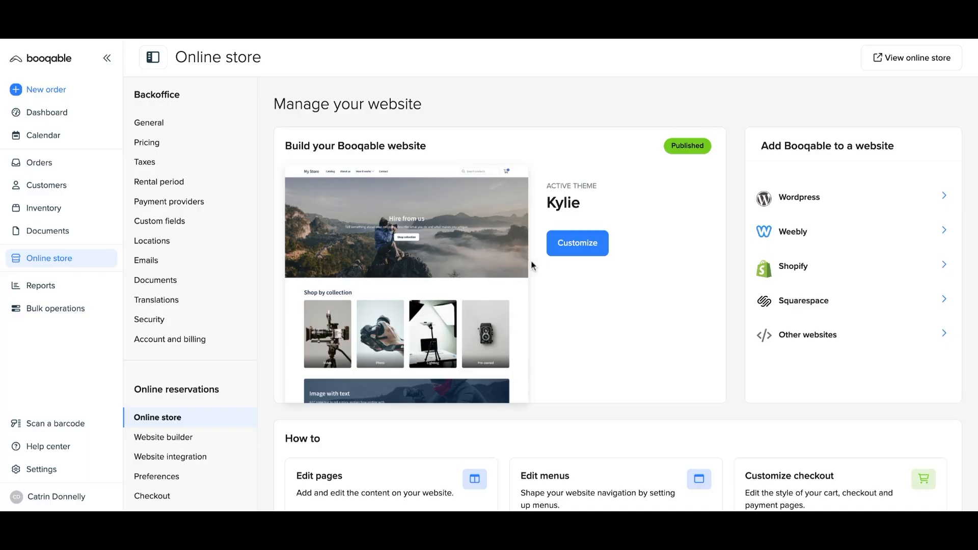
click(575, 242)
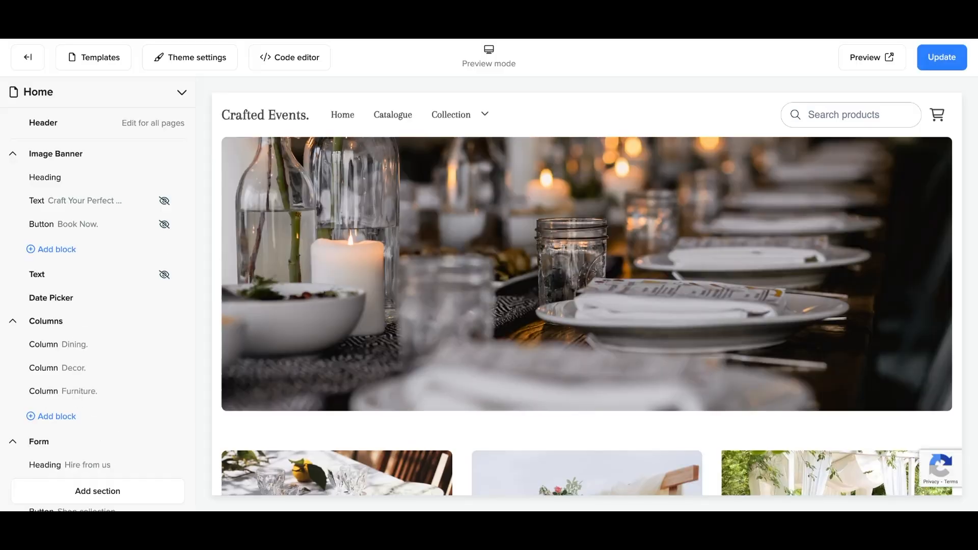
scroll(down, 3)
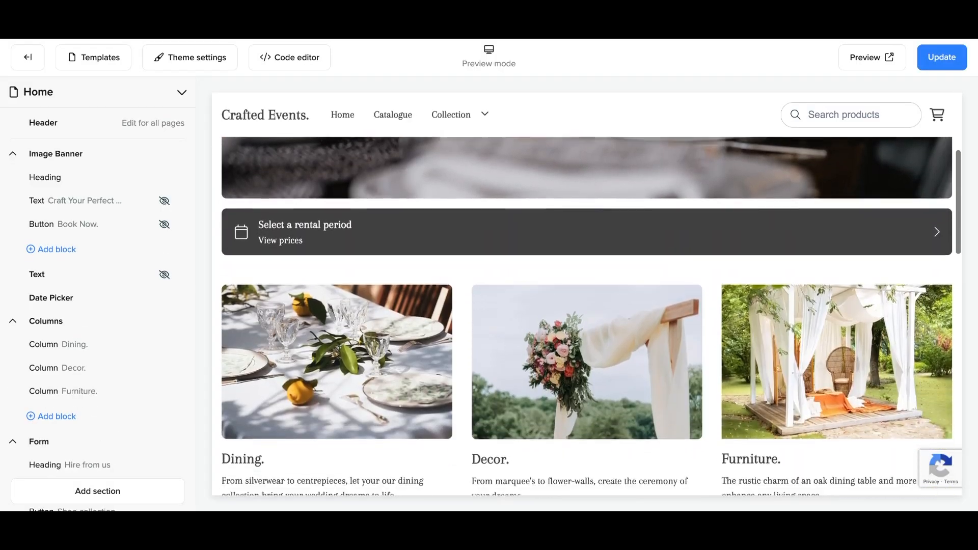
scroll(down, 3)
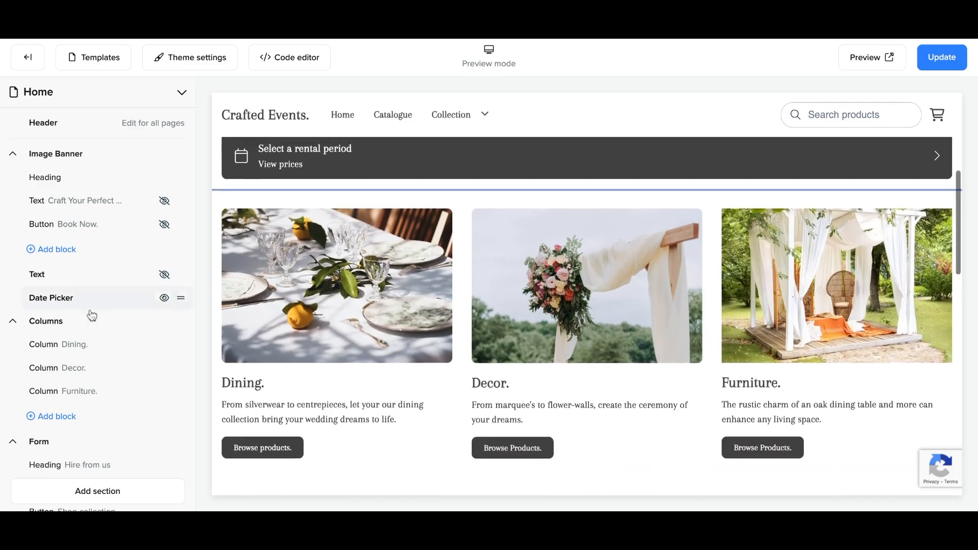
click(45, 321)
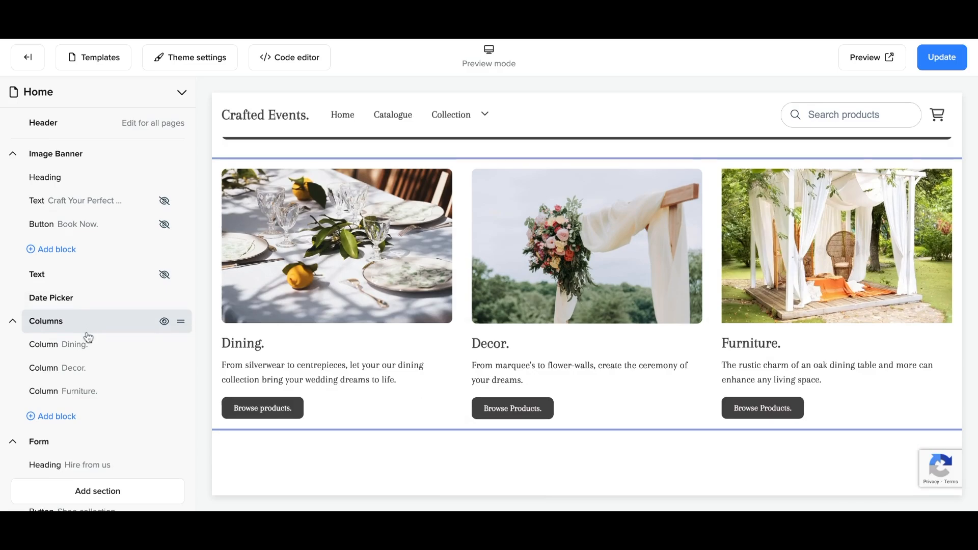
click(62, 392)
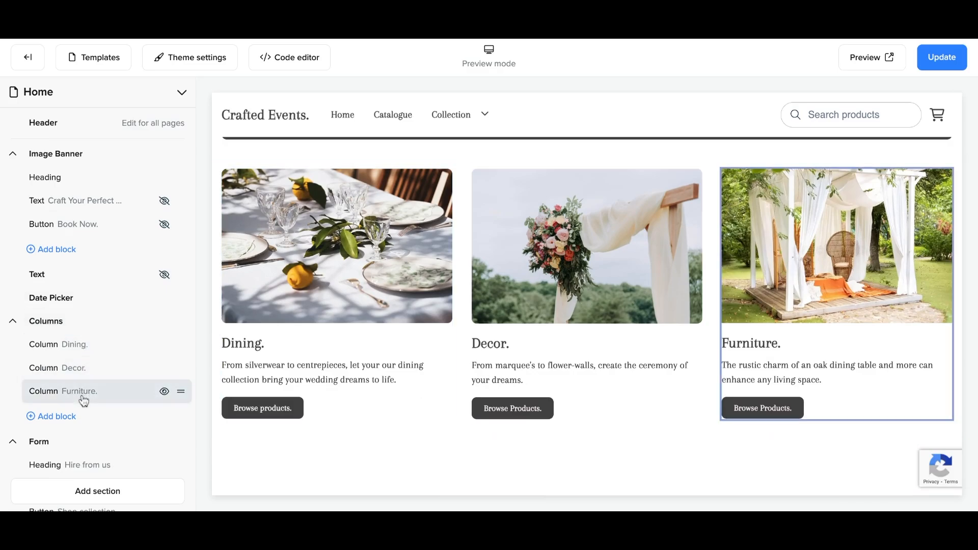
scroll(down, 3)
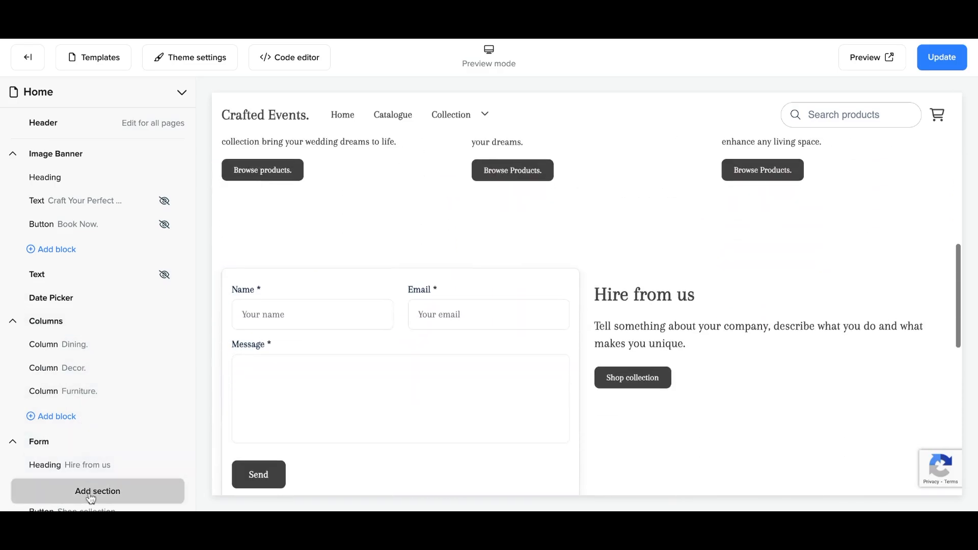
Add a Collections section with placeholder cards after Products on the homepage.
click(97, 491)
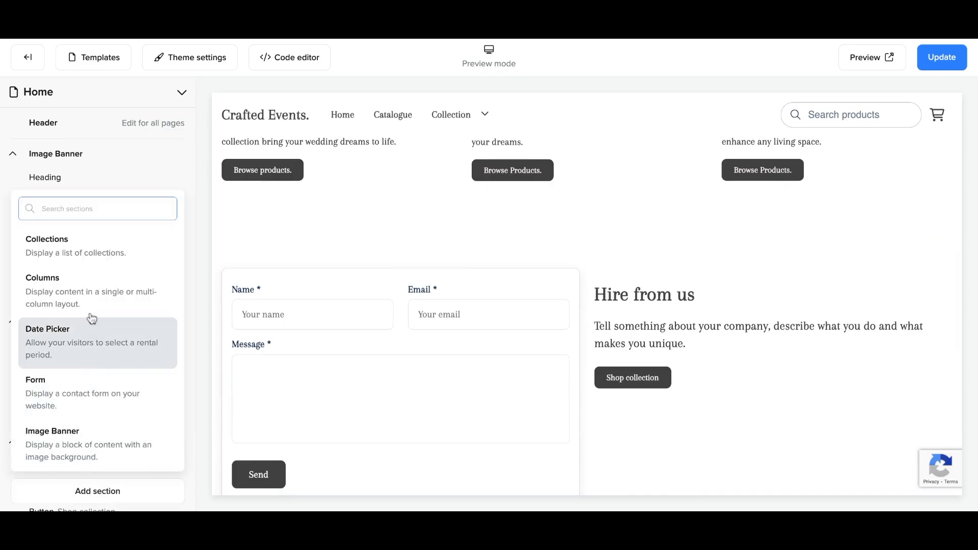
mouse_move(102, 264)
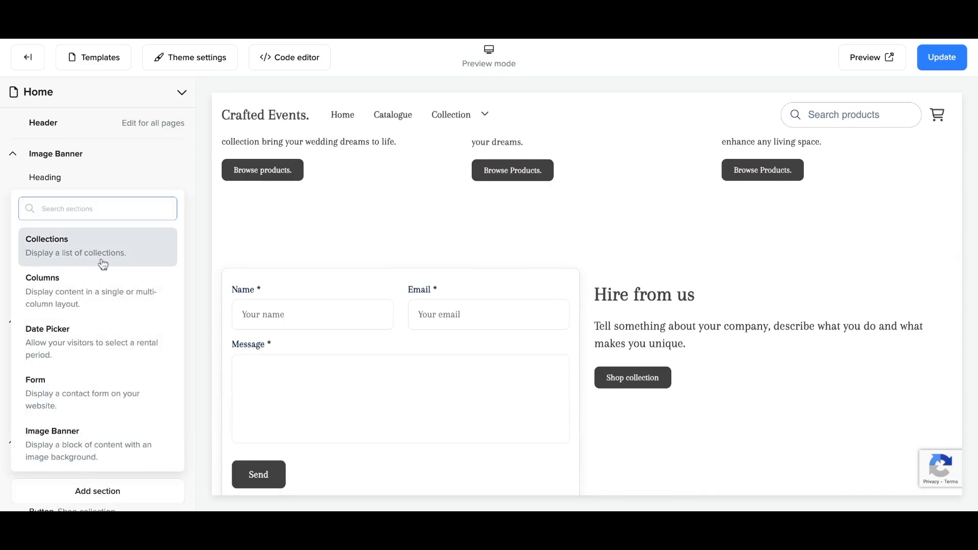
mouse_move(109, 291)
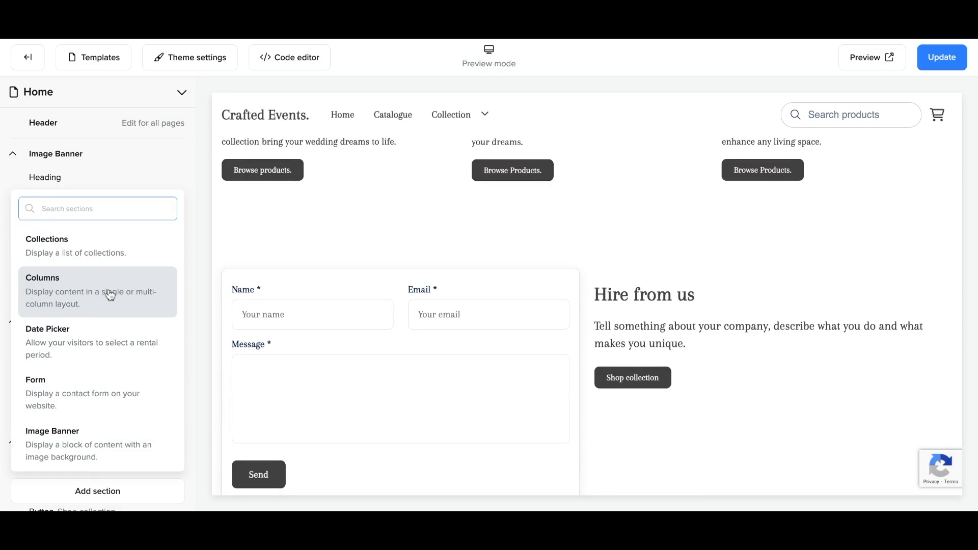
mouse_move(110, 261)
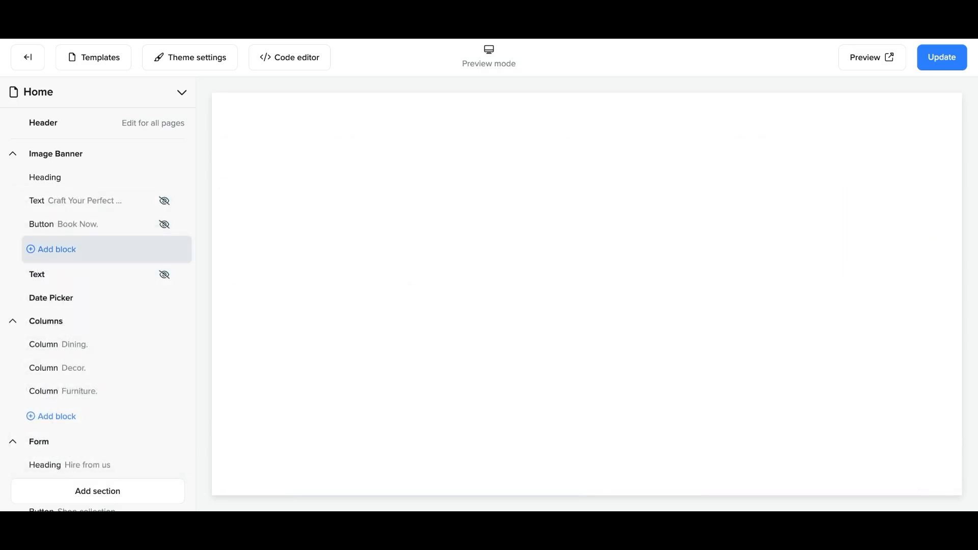
click(75, 344)
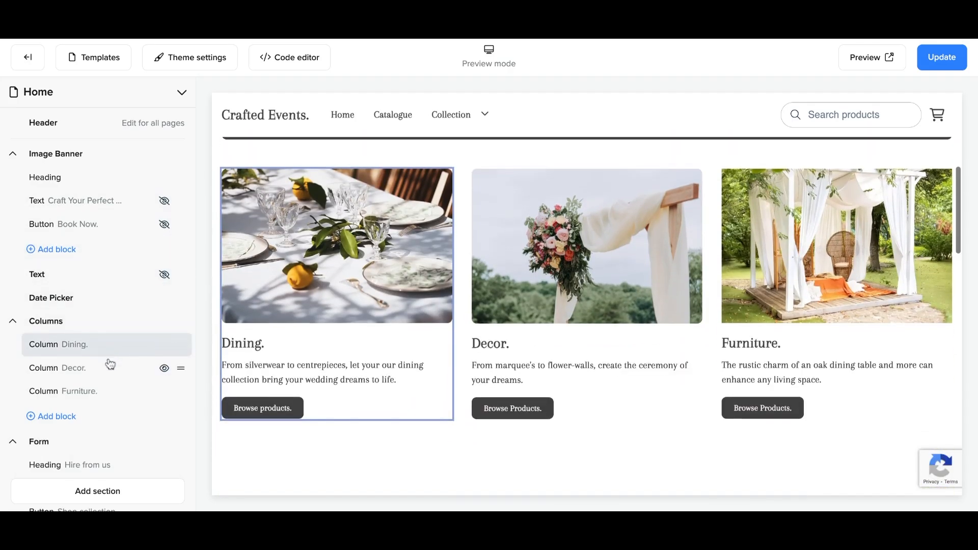
scroll(down, 3)
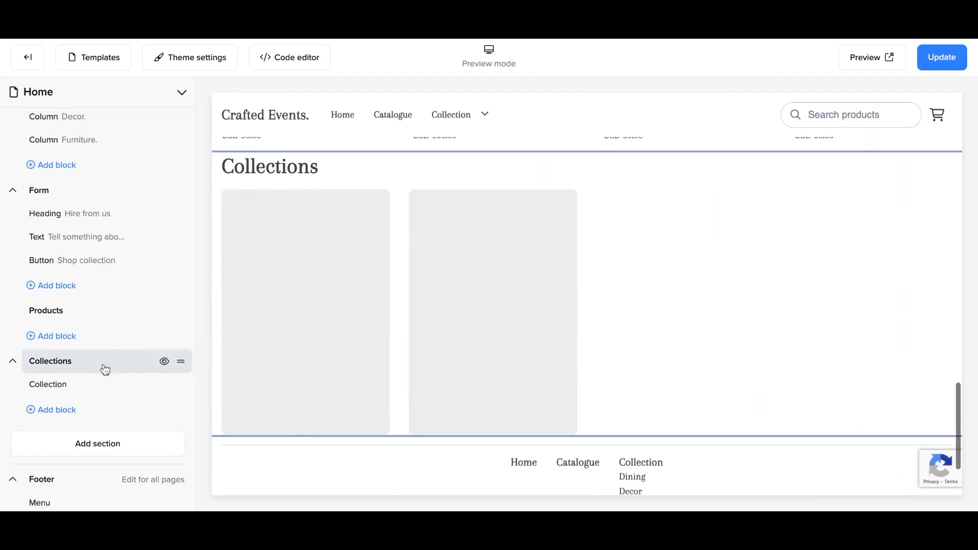
Assign the Furniture collection to the first homepage column block.
click(47, 384)
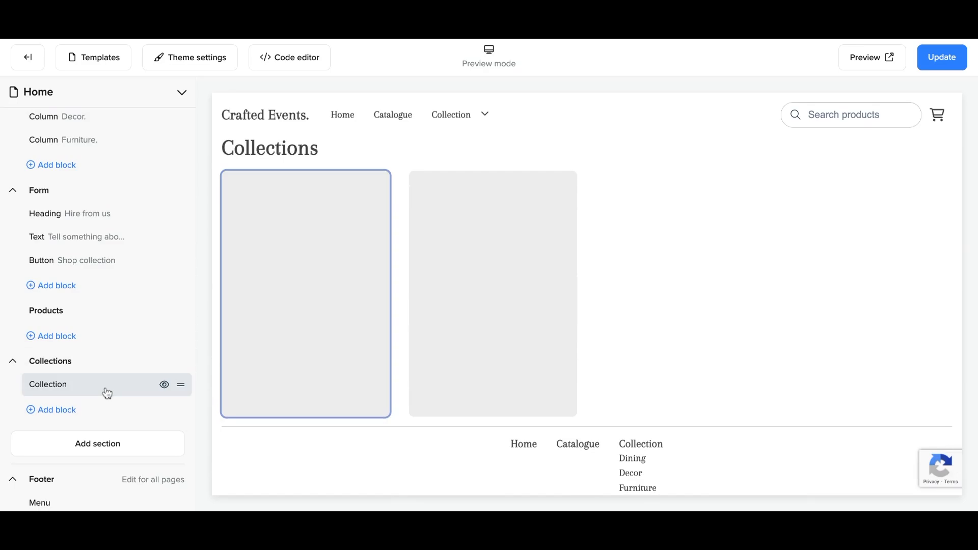
click(48, 384)
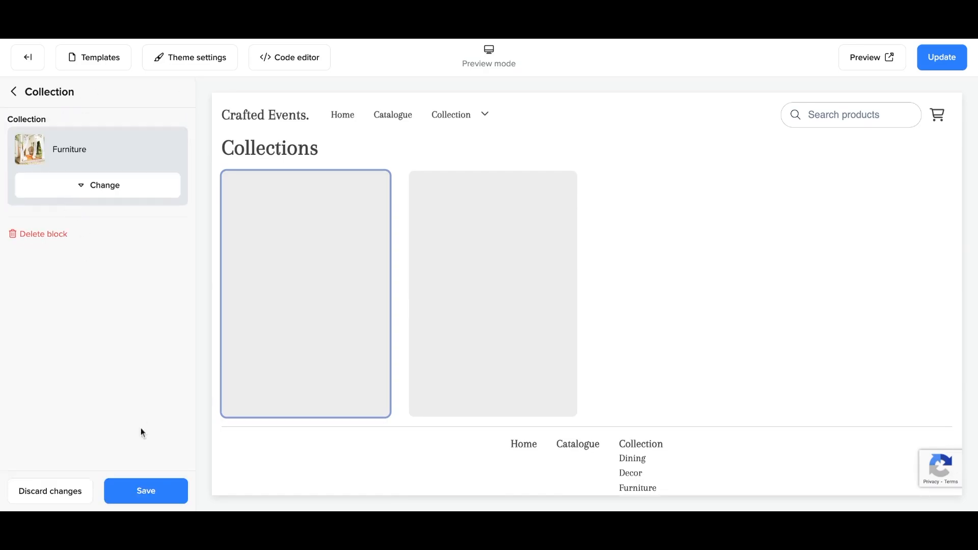
click(145, 491)
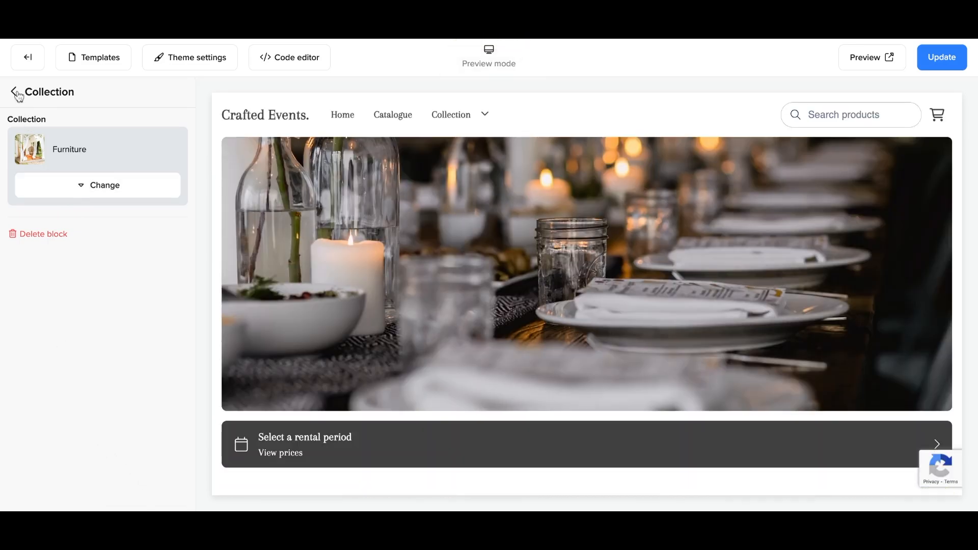
click(12, 91)
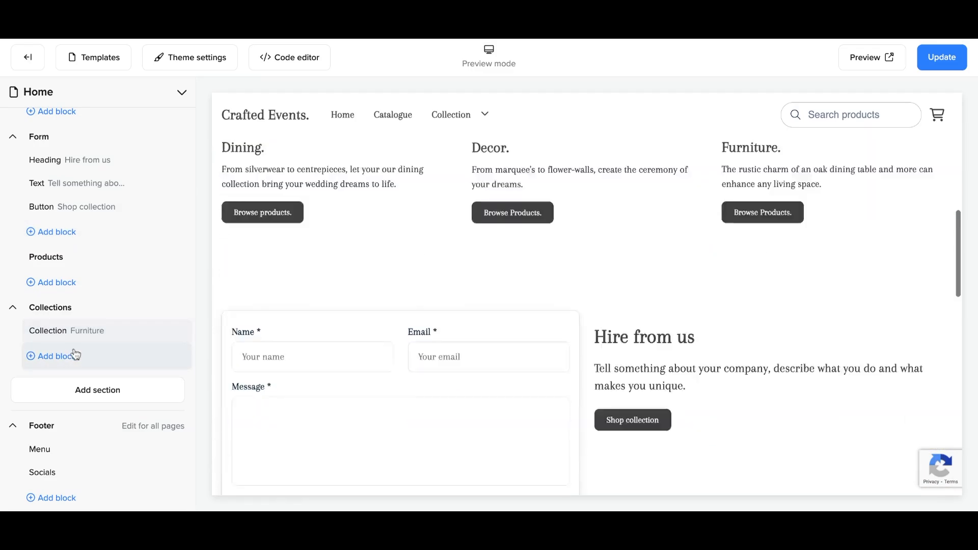
Add a second column block showing the Dining collection.
click(58, 355)
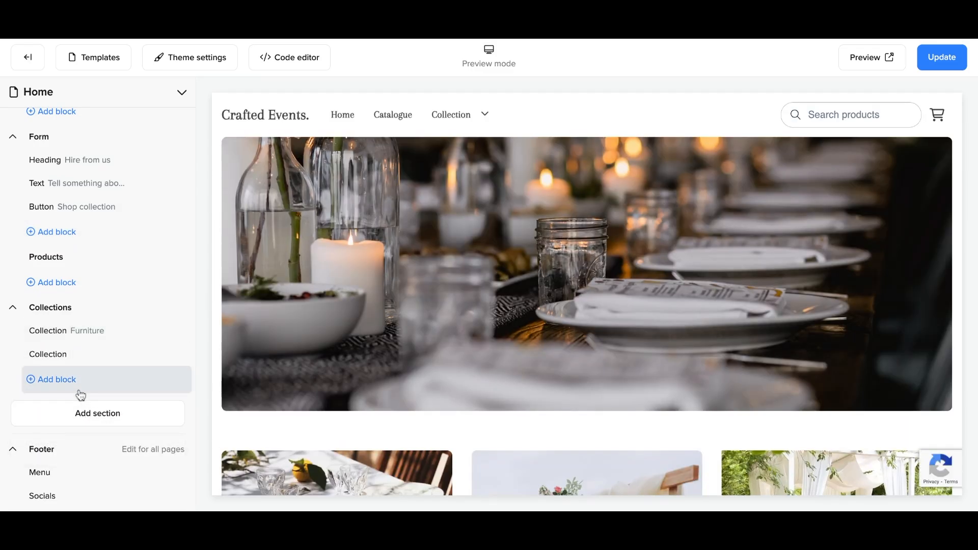
click(47, 353)
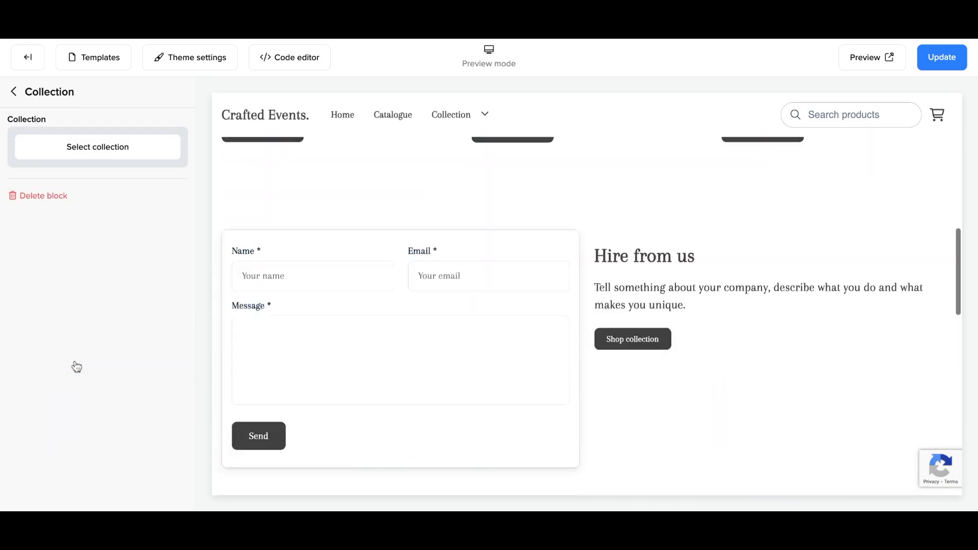
click(97, 147)
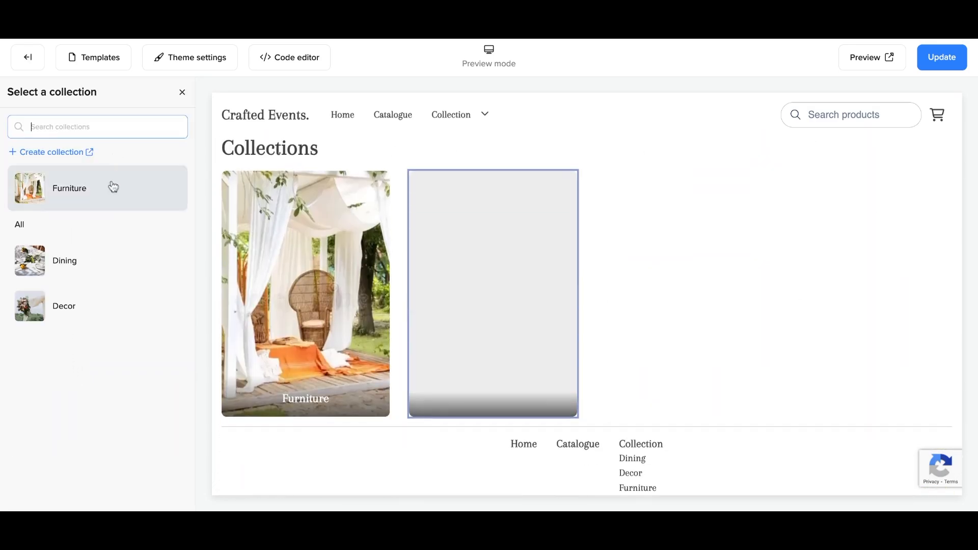
click(65, 260)
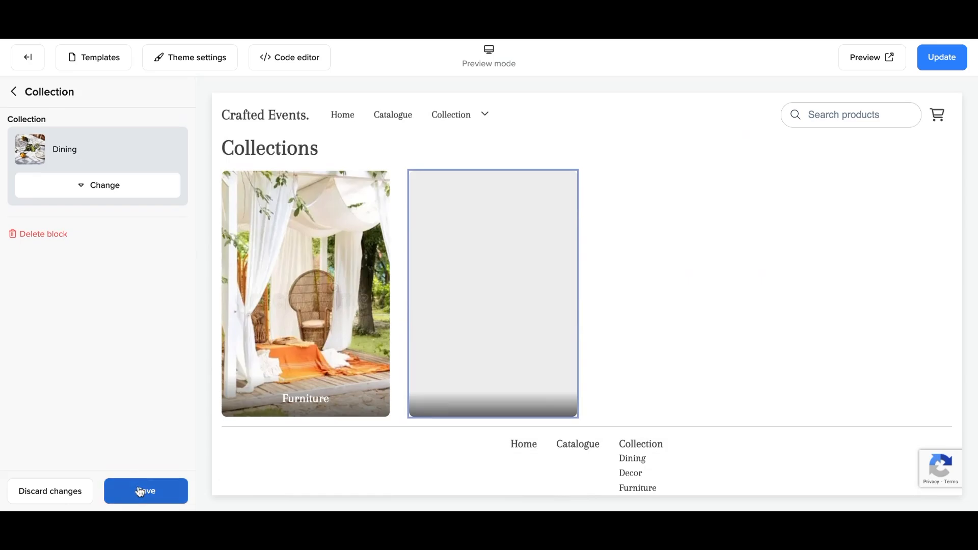
click(145, 491)
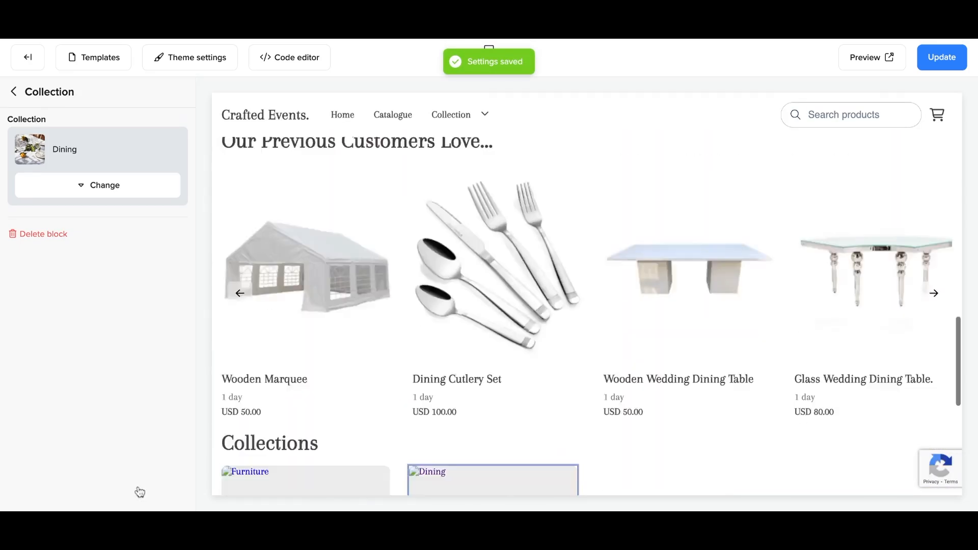
Set a third column block to the Decor collection and return to the section list.
click(97, 184)
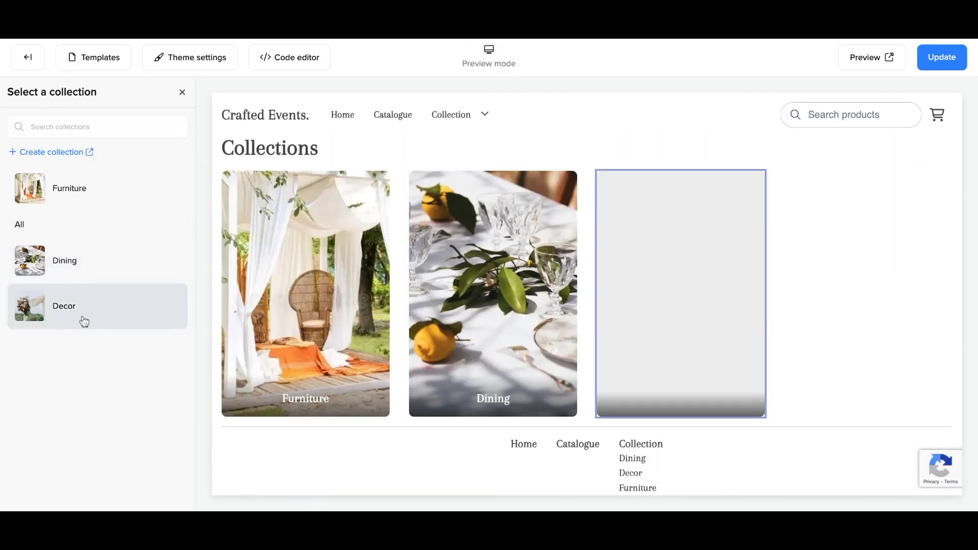
click(97, 305)
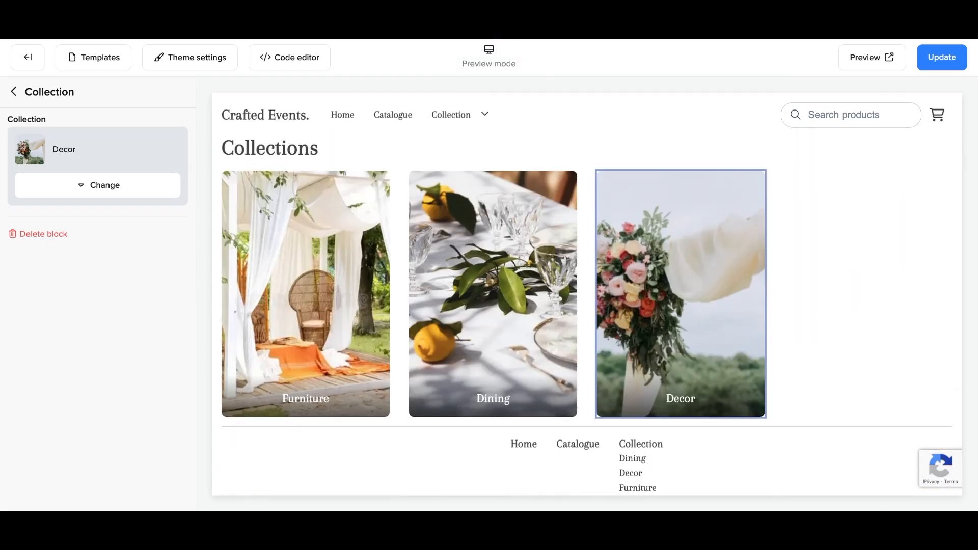
mouse_move(535, 350)
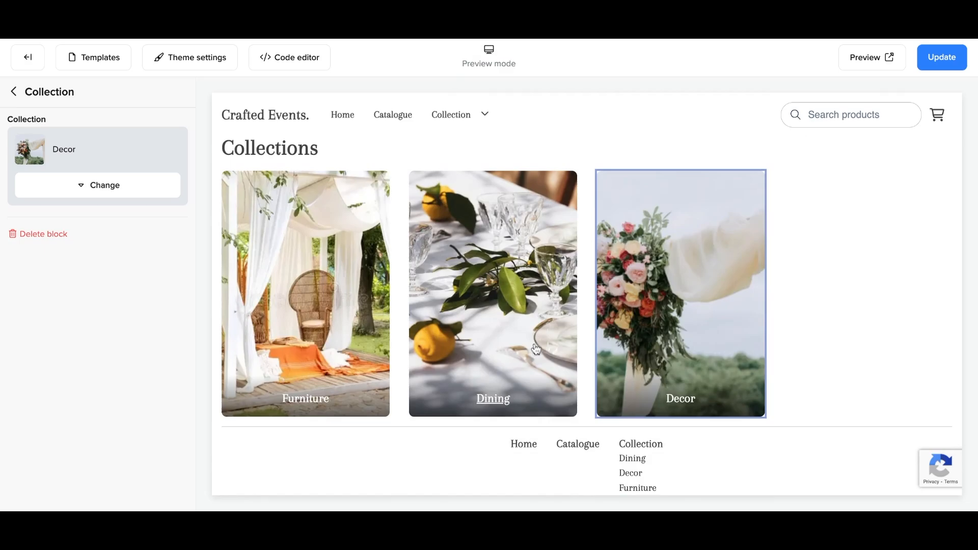
scroll(up, 3)
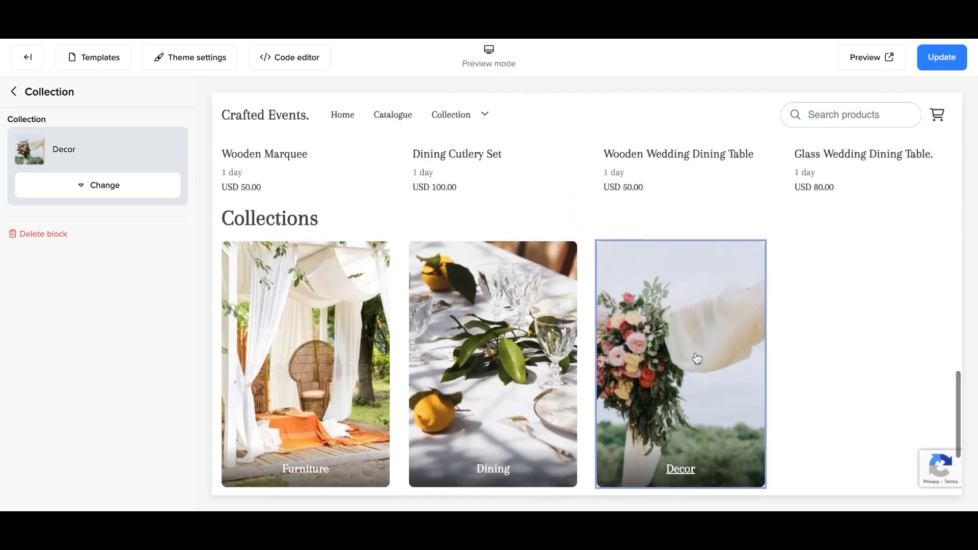
mouse_move(399, 374)
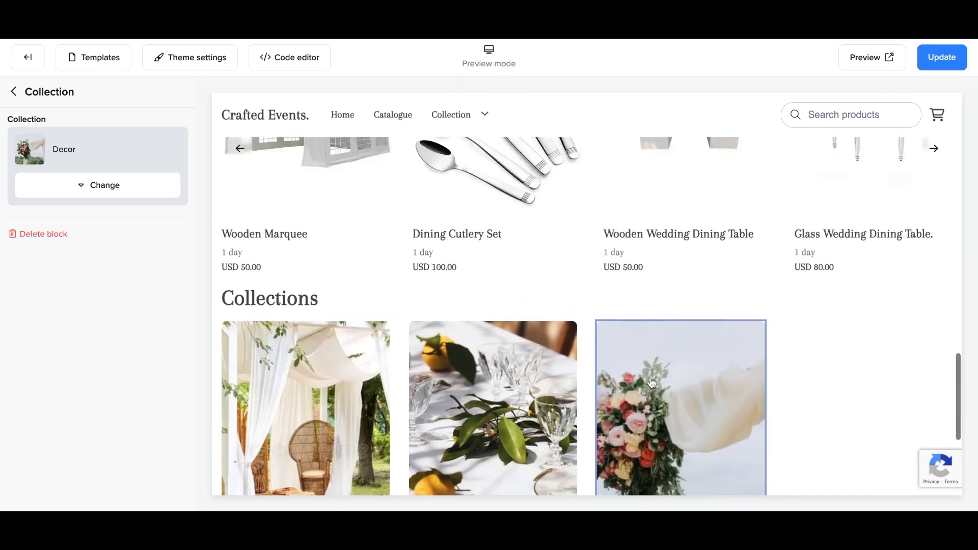
scroll(down, 3)
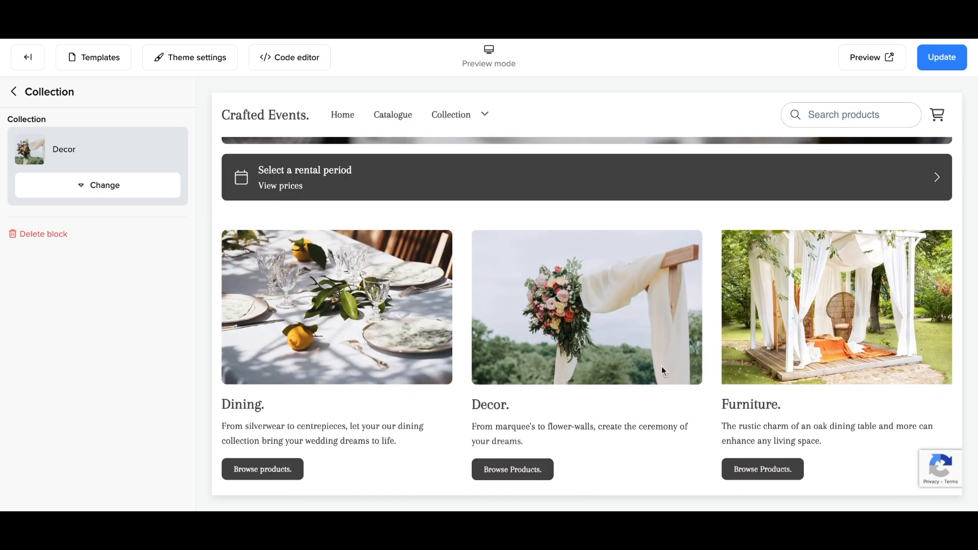
mouse_move(354, 356)
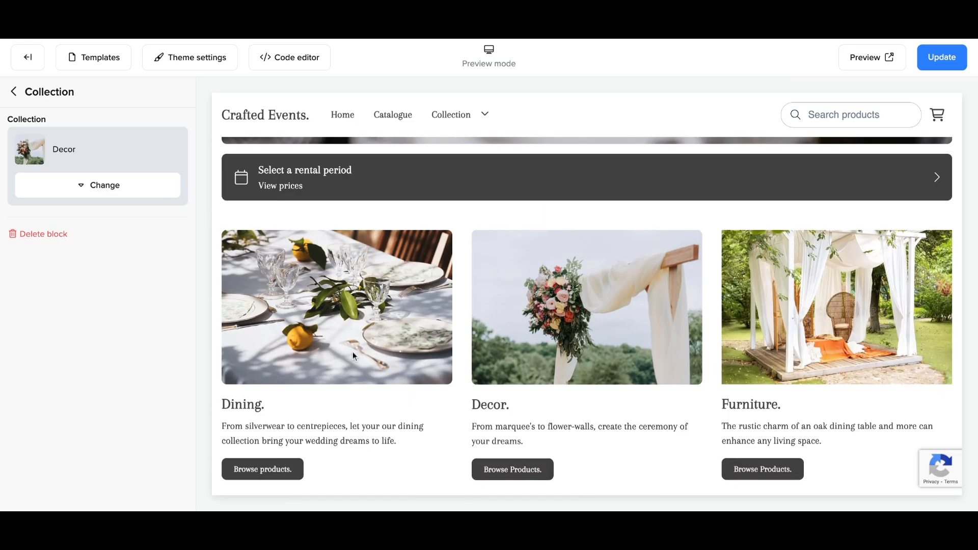
click(14, 92)
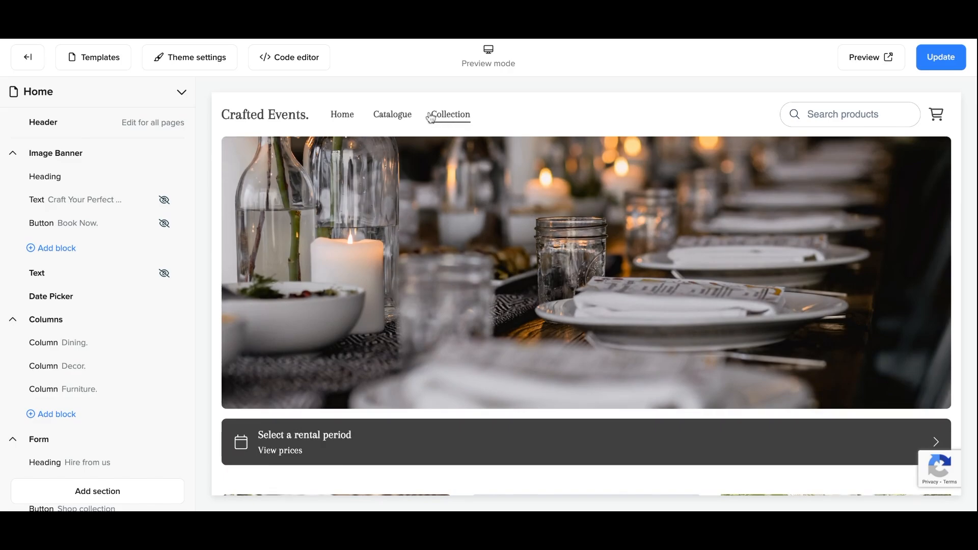
mouse_move(454, 120)
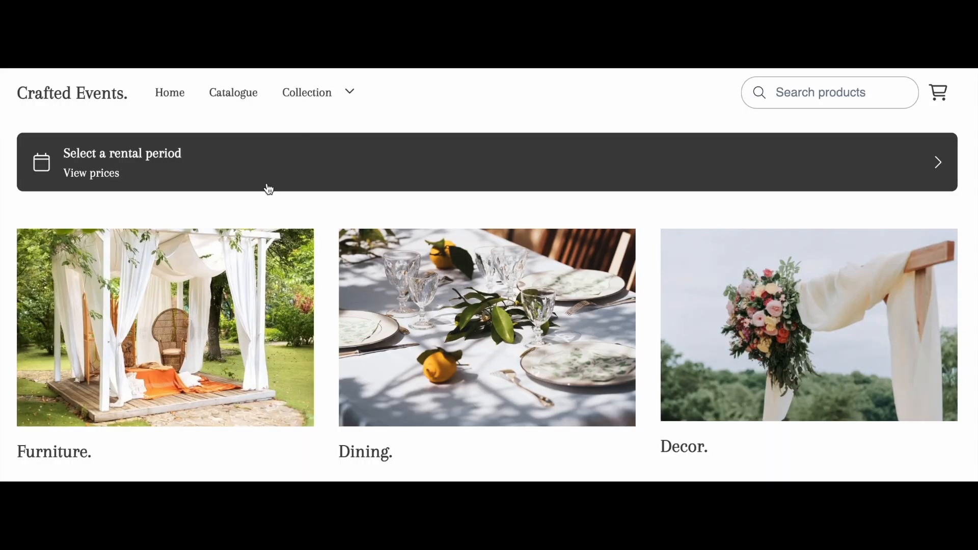
mouse_move(369, 368)
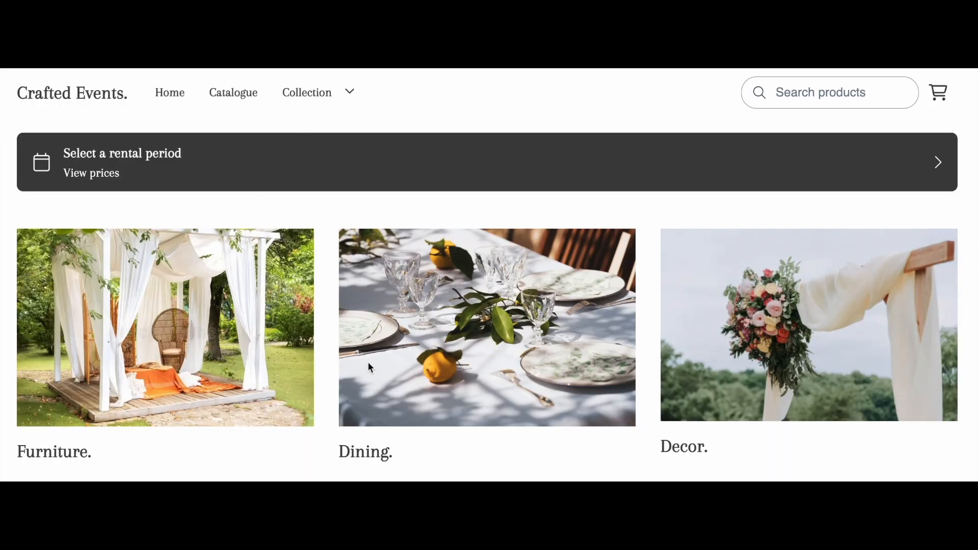
mouse_move(689, 367)
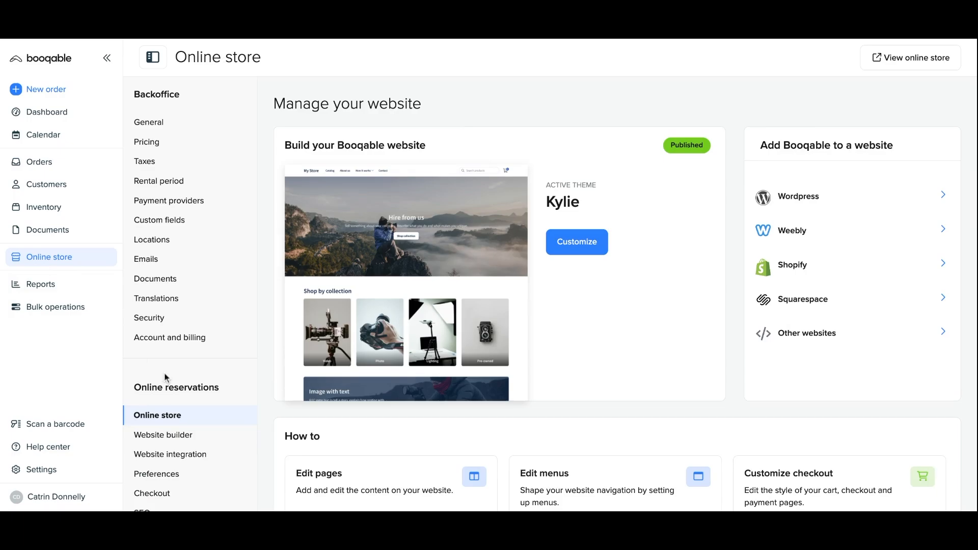
Open Main Menu in the website builder and relabel the Collection item 'Hire Collections'.
click(164, 435)
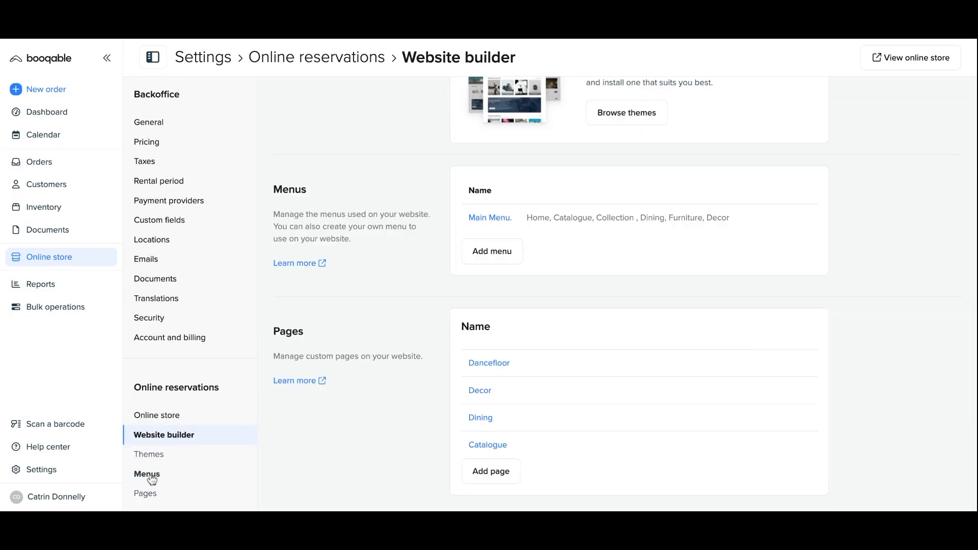
click(490, 218)
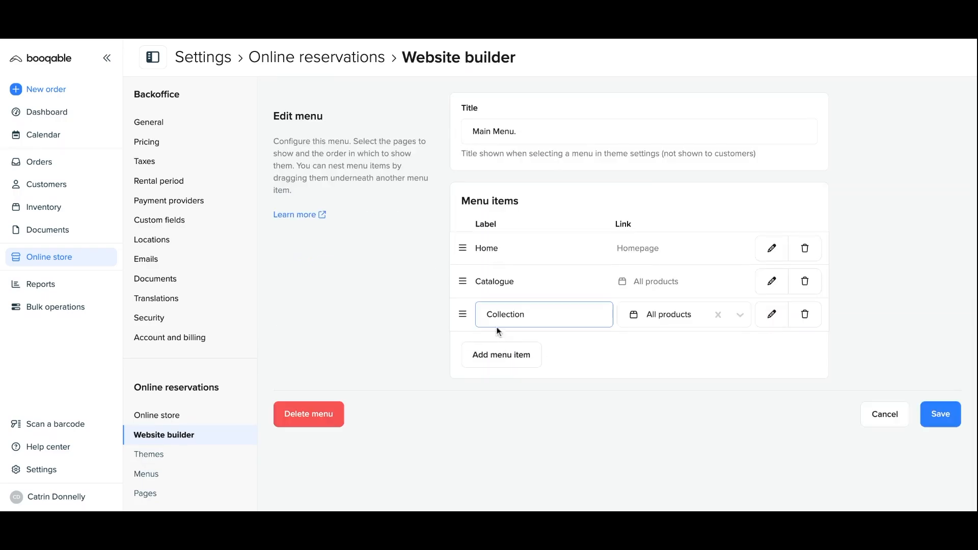
text(Hire)
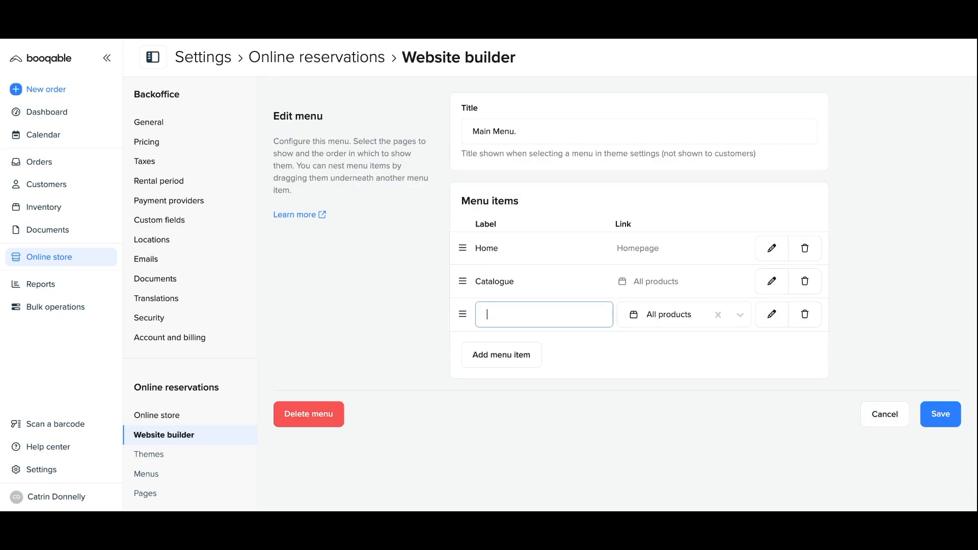
text(Collectio)
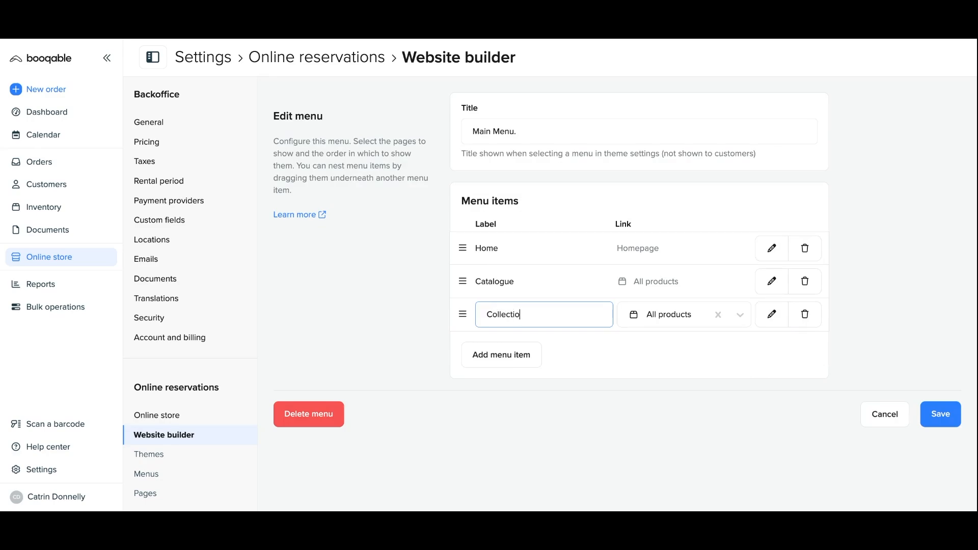
text(ns)
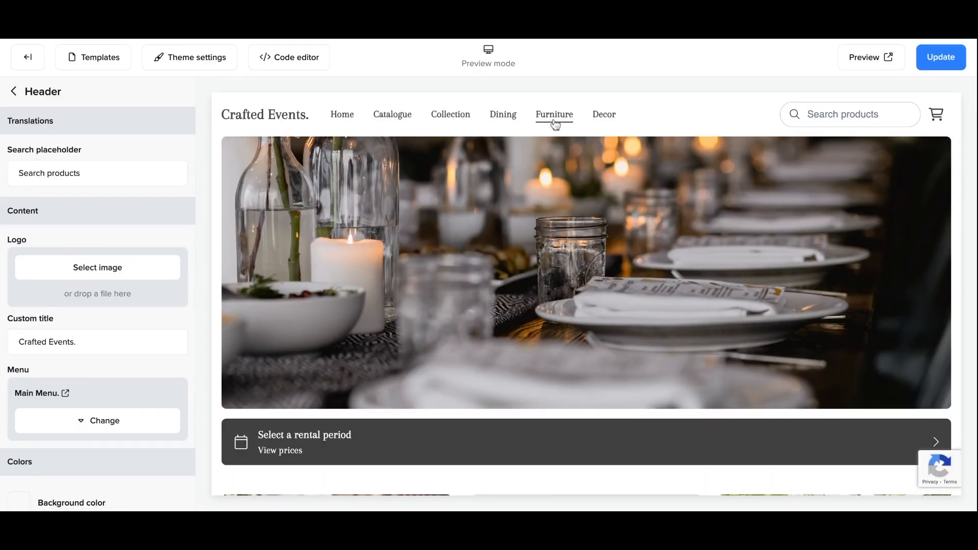
mouse_move(603, 114)
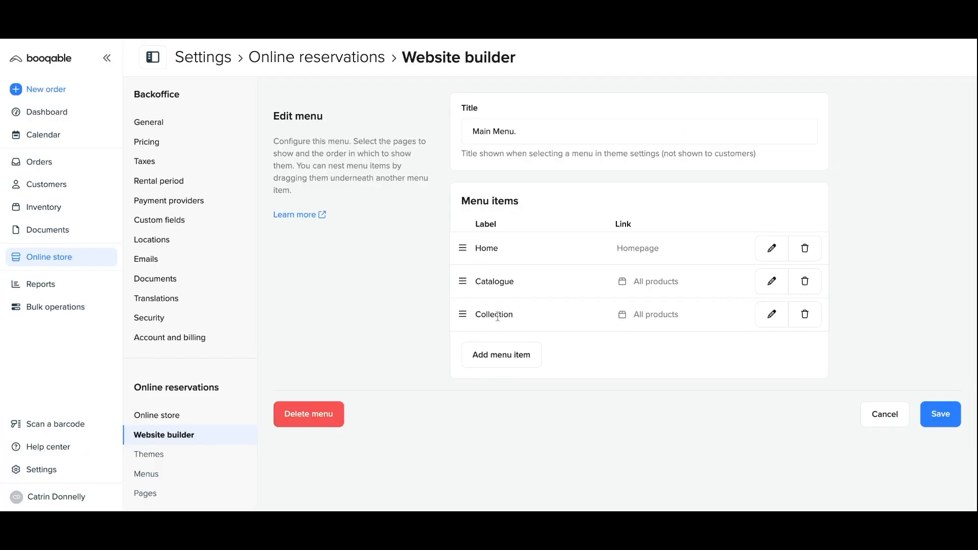
Add a Dining menu item linked to the Dining collection.
click(501, 354)
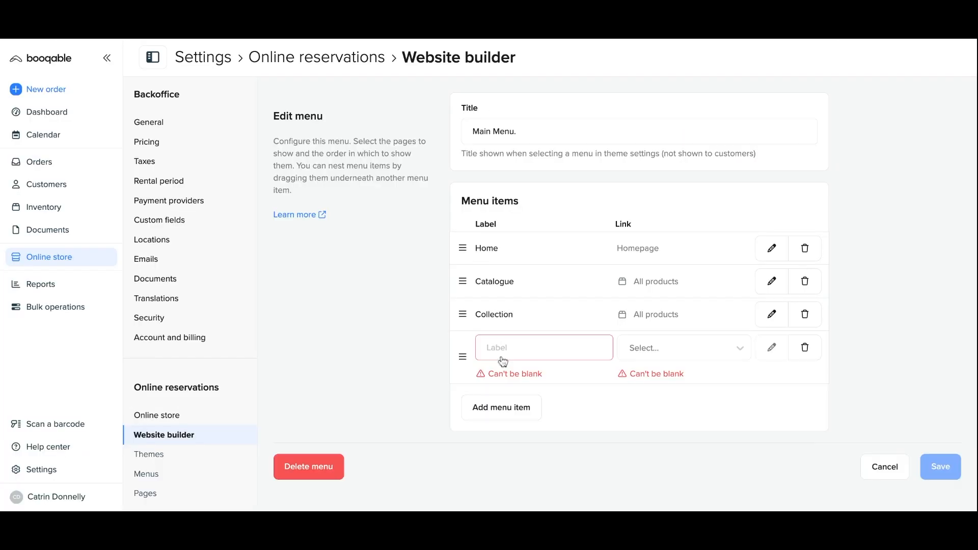
click(683, 348)
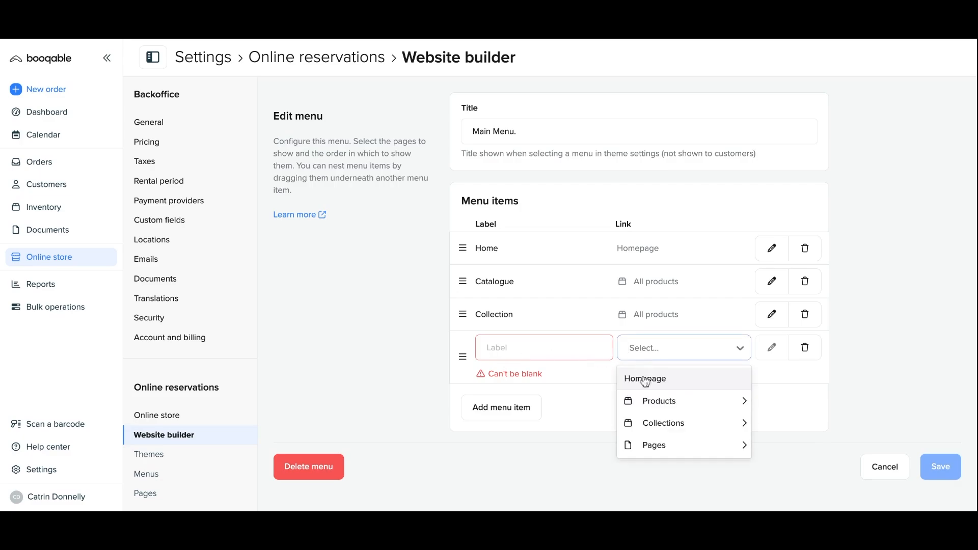
click(664, 423)
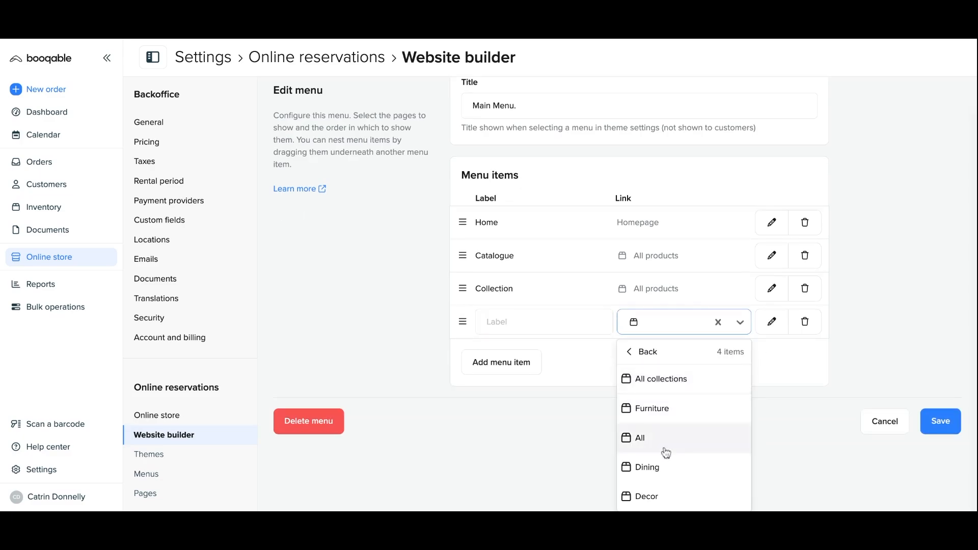
click(647, 467)
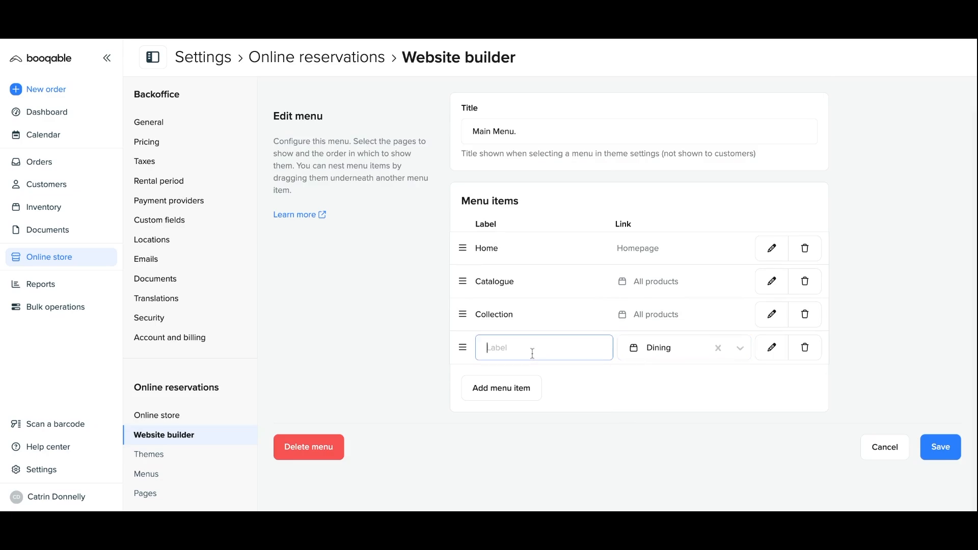
text(Dining)
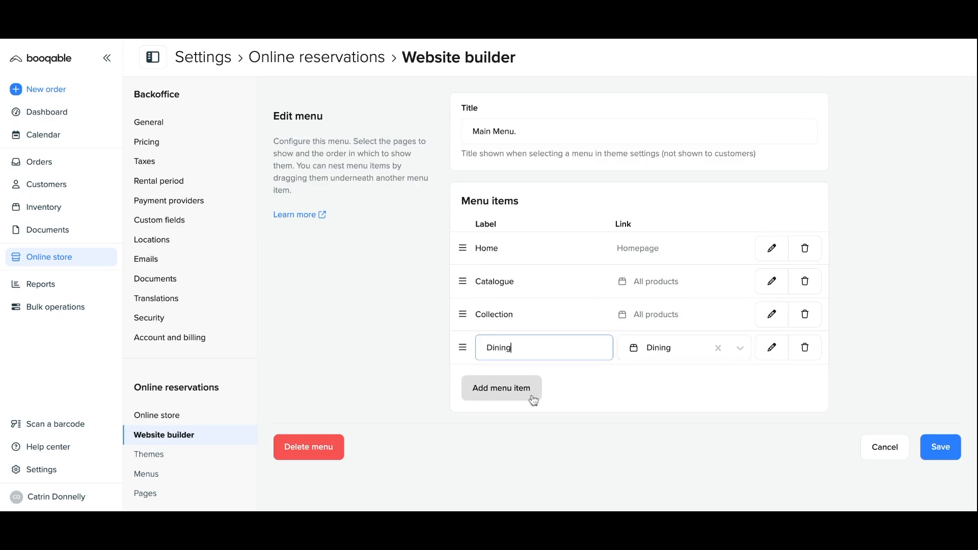
Add Decor and Furniture menu items linked to their matching collections.
click(500, 388)
text(Decor)
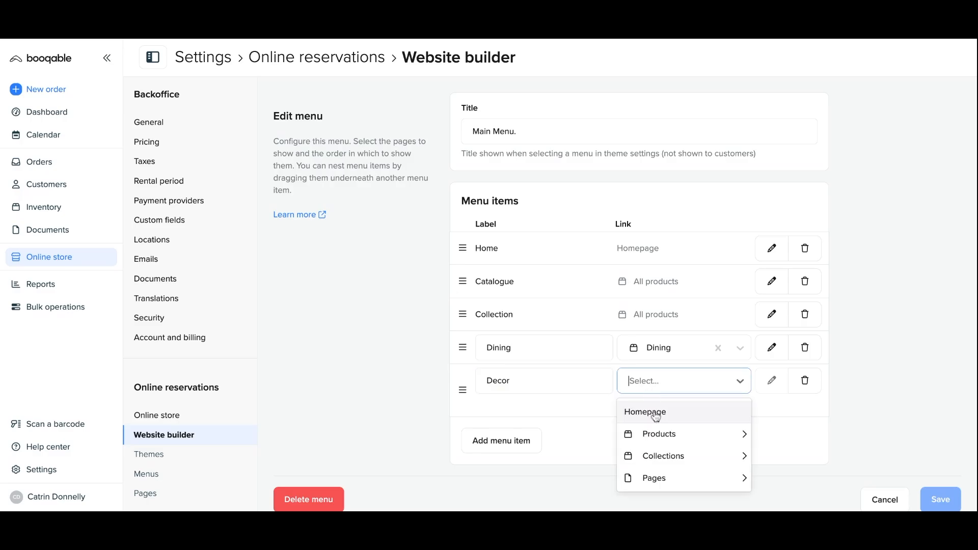
click(664, 455)
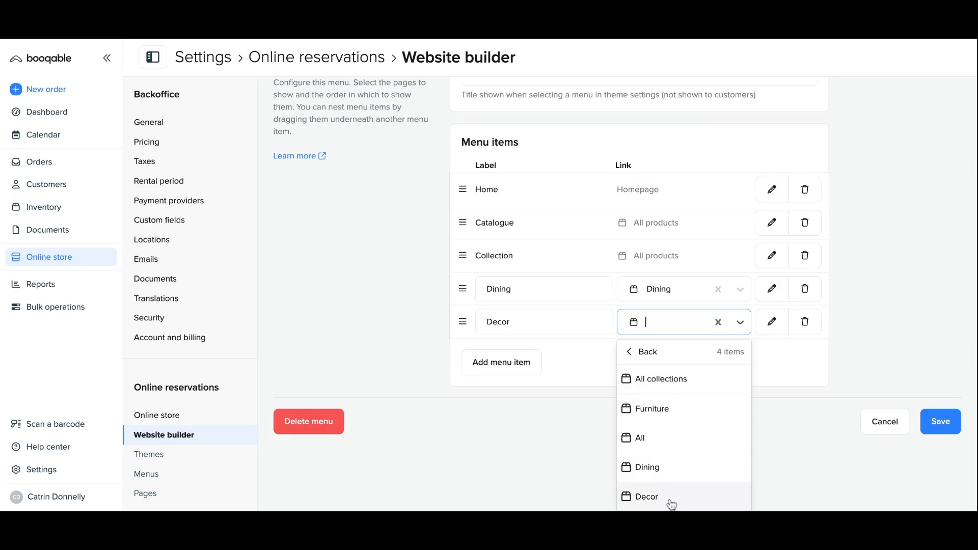
click(646, 497)
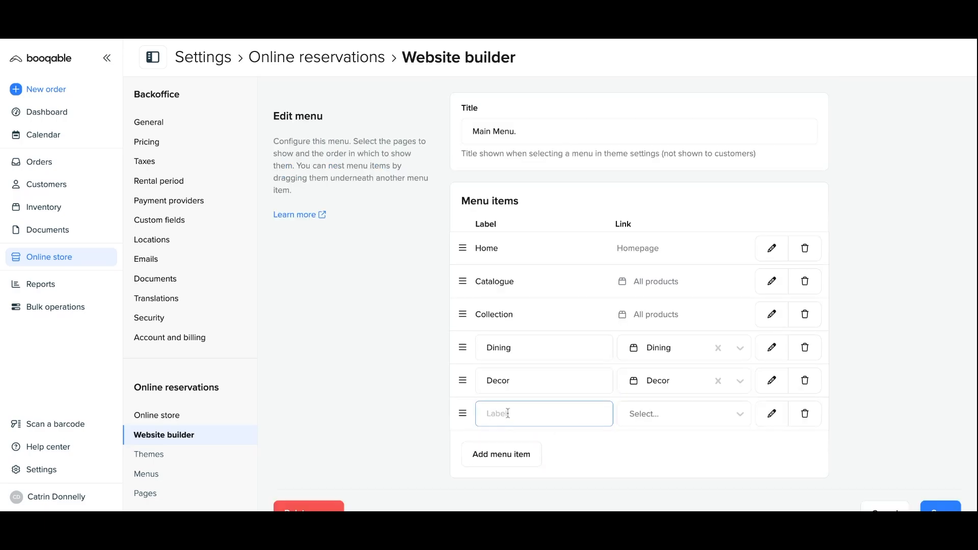
text(Furniture)
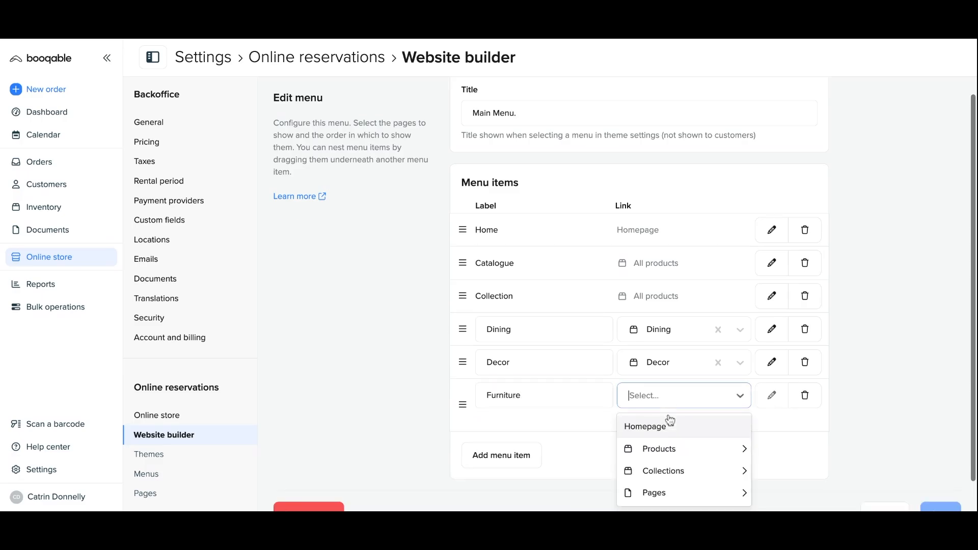
click(663, 471)
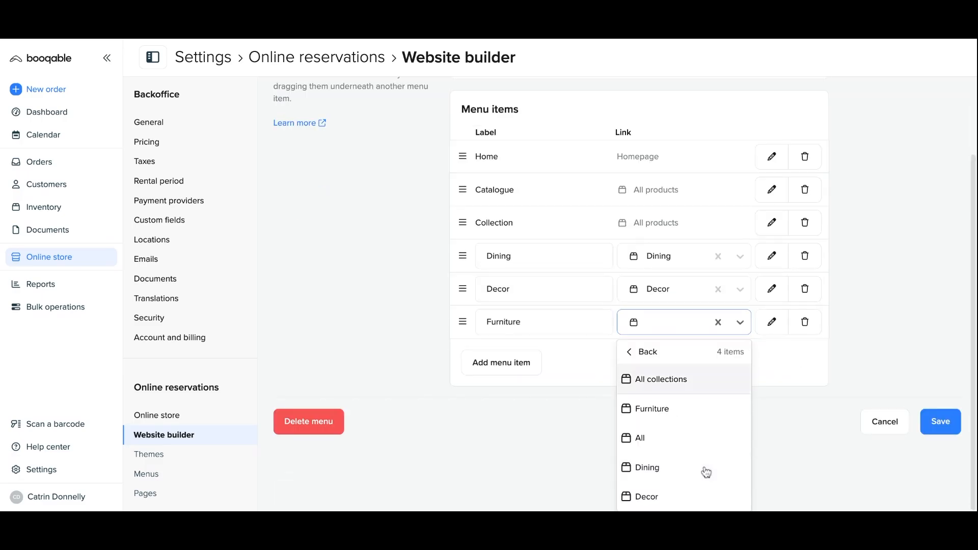
click(652, 408)
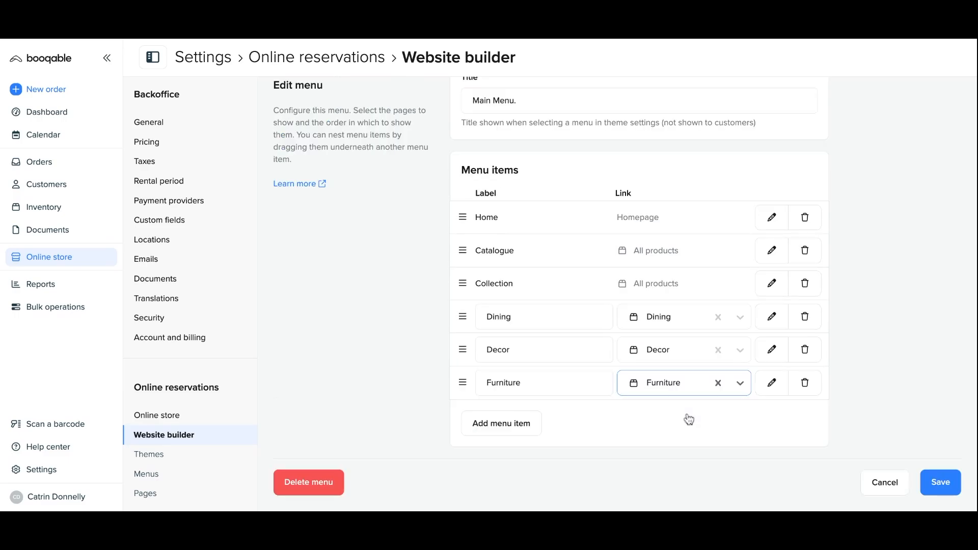
mouse_move(671, 402)
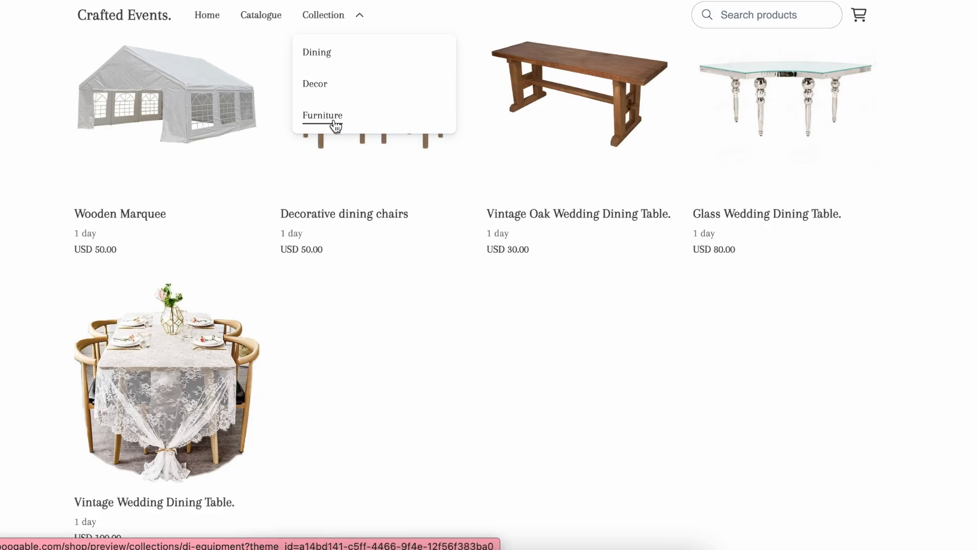
Nest Furniture under Collection in the main menu and check the storefront menu.
click(323, 14)
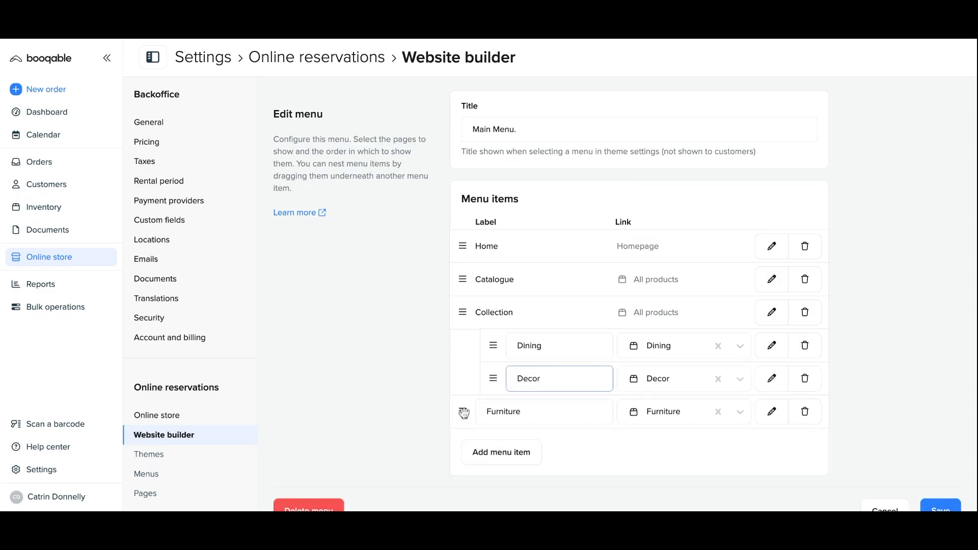
click(44, 207)
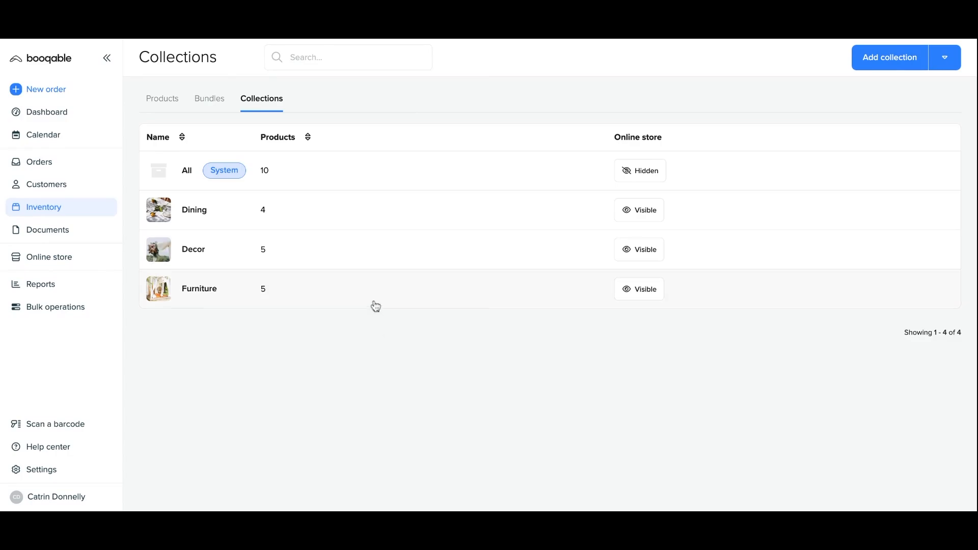
mouse_move(375, 266)
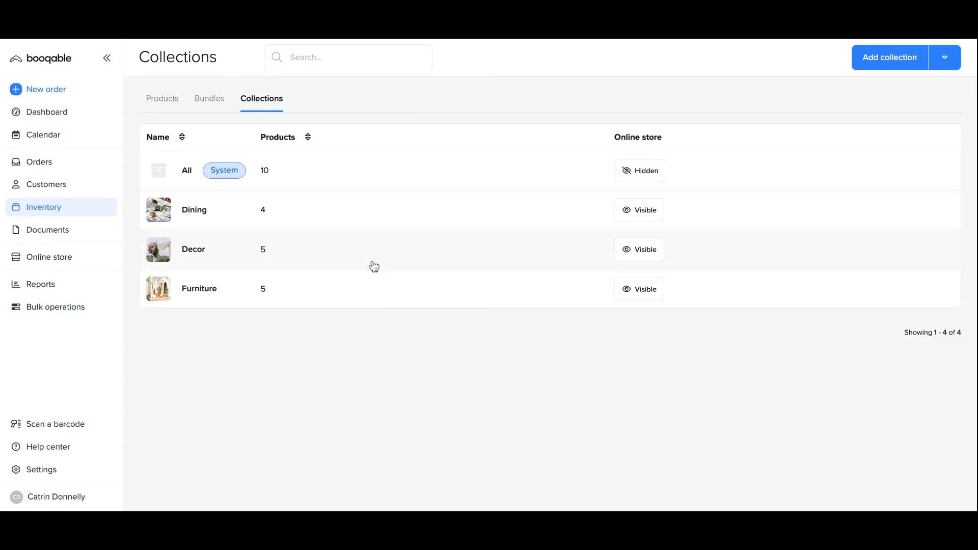